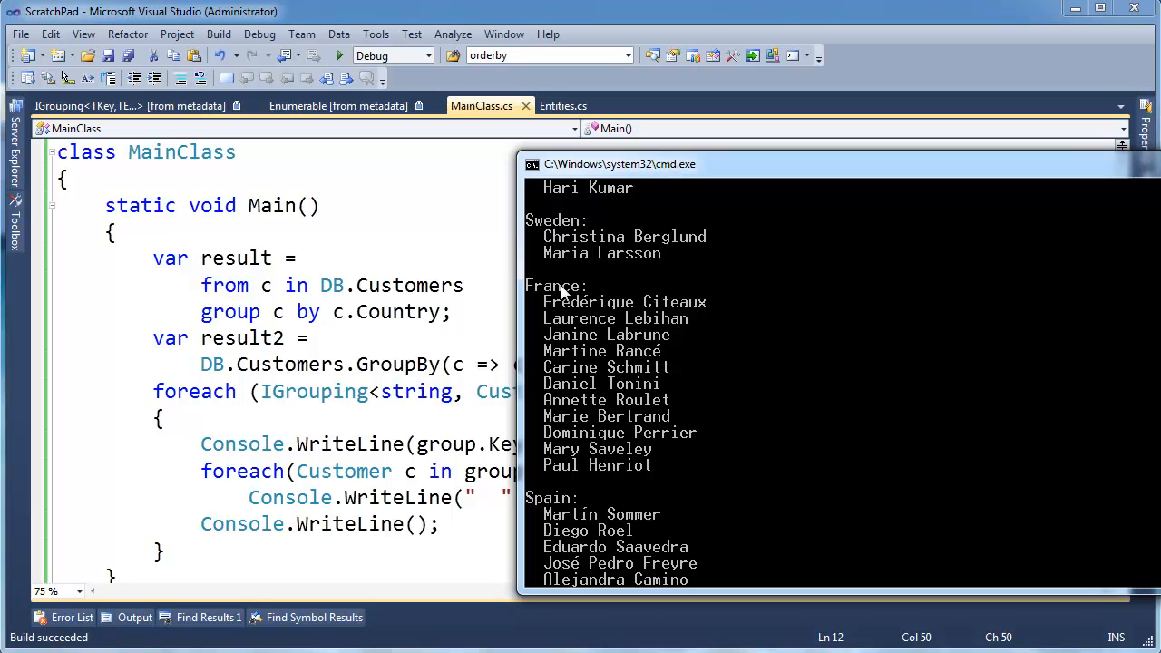
{"action": "mouse_move", "coordinate": [594, 319]}
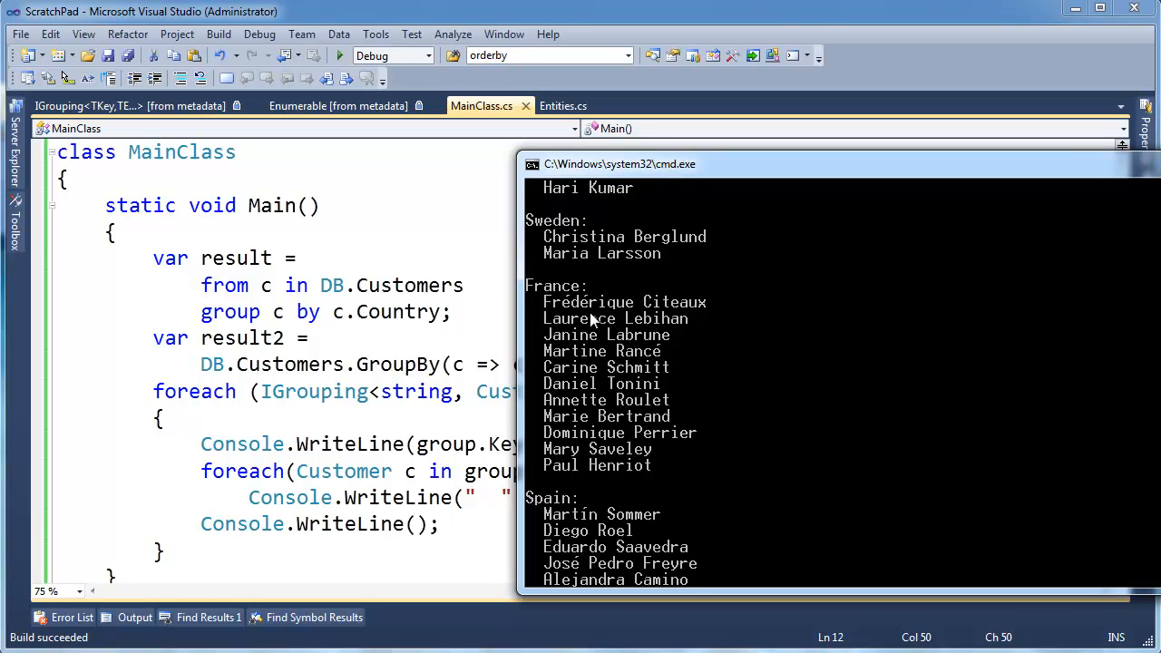
{"action": "mouse_move", "coordinate": [867, 464]}
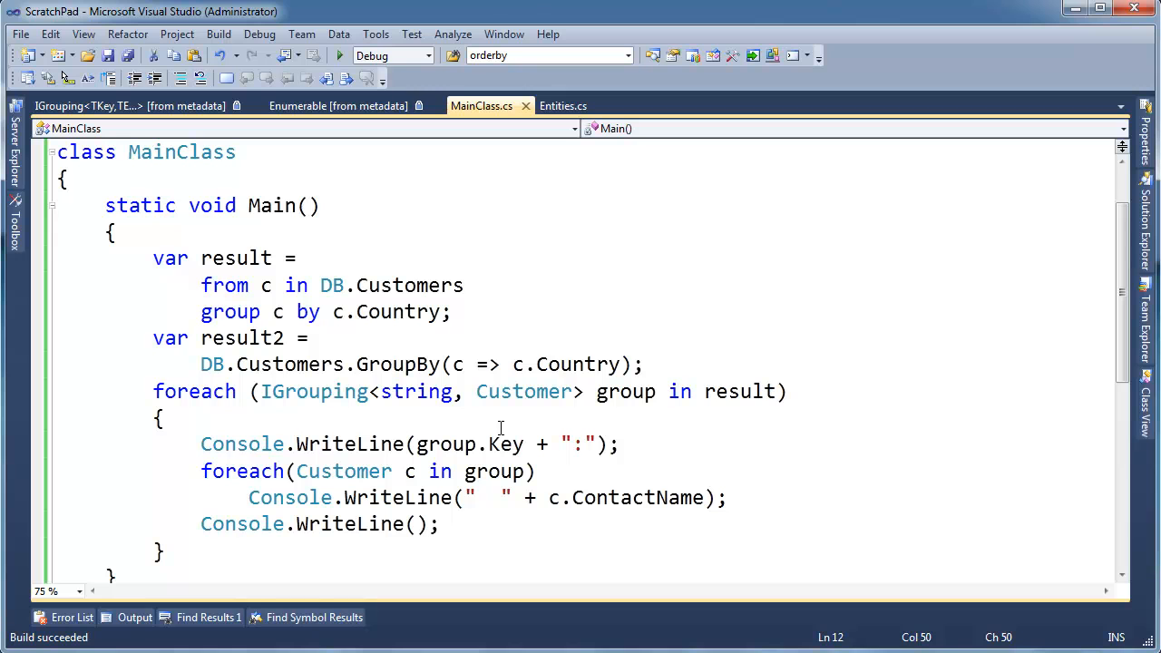
{"action": "left_click", "coordinate": [644, 363]}
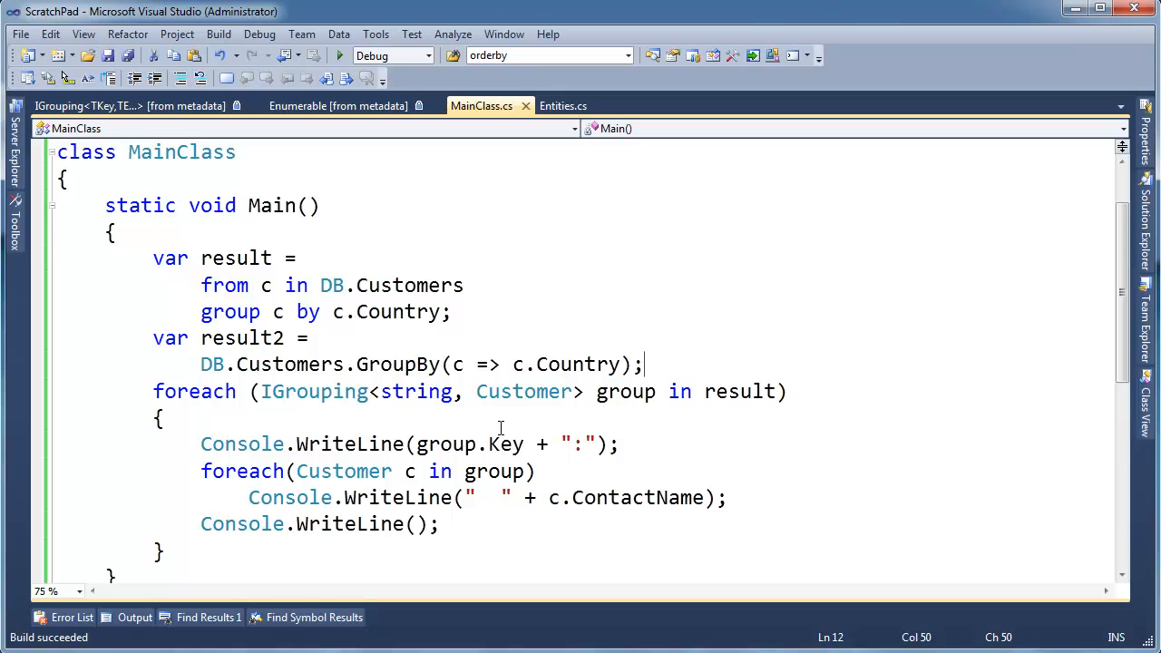
{"action": "left_click", "coordinate": [642, 362]}
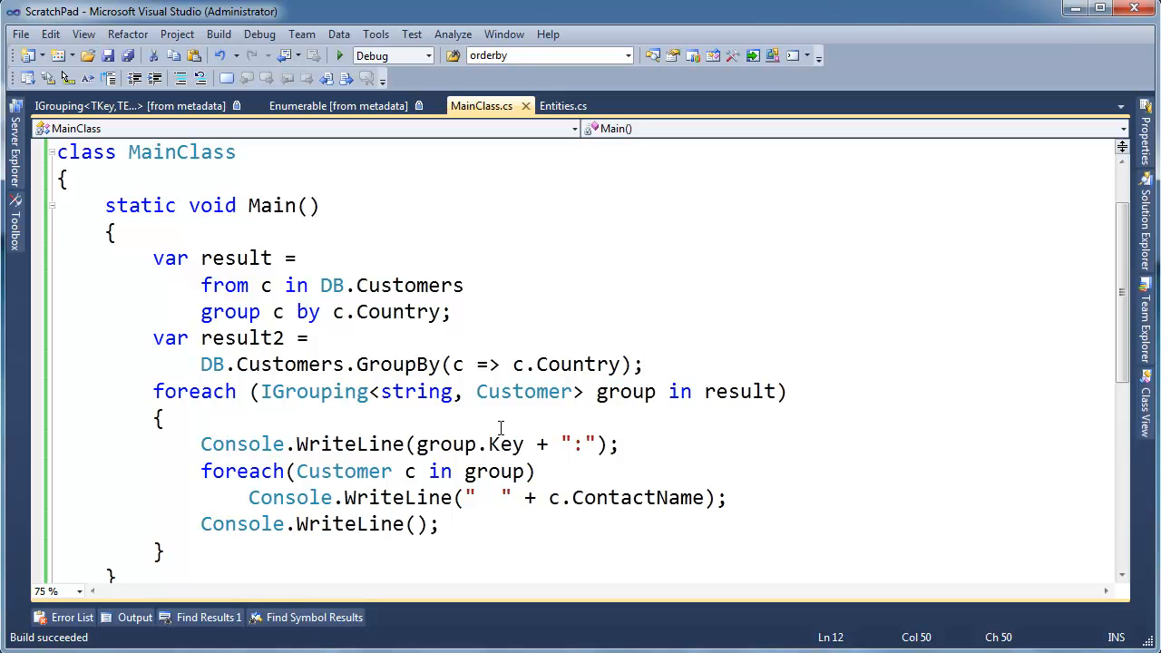
{"action": "mouse_move", "coordinate": [582, 417]}
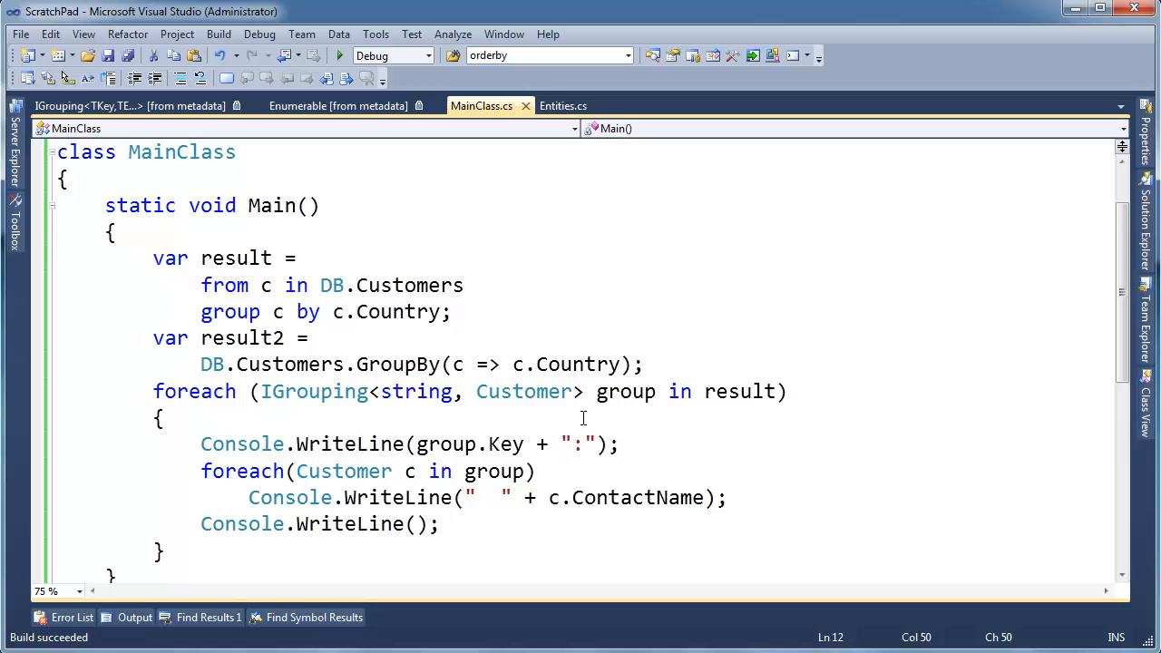
{"action": "mouse_move", "coordinate": [377, 319]}
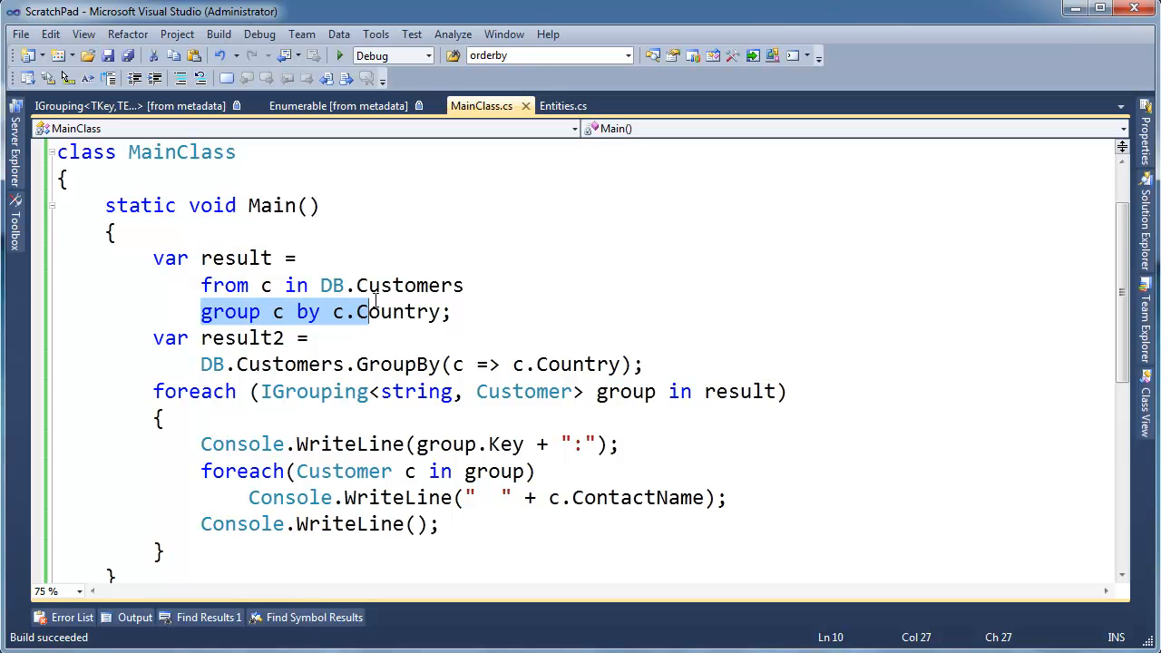
Delete the result query and declare 'var largestGroupsFirst =' beginning a new query 'from g'
{"action": "key", "text": "Delete"}
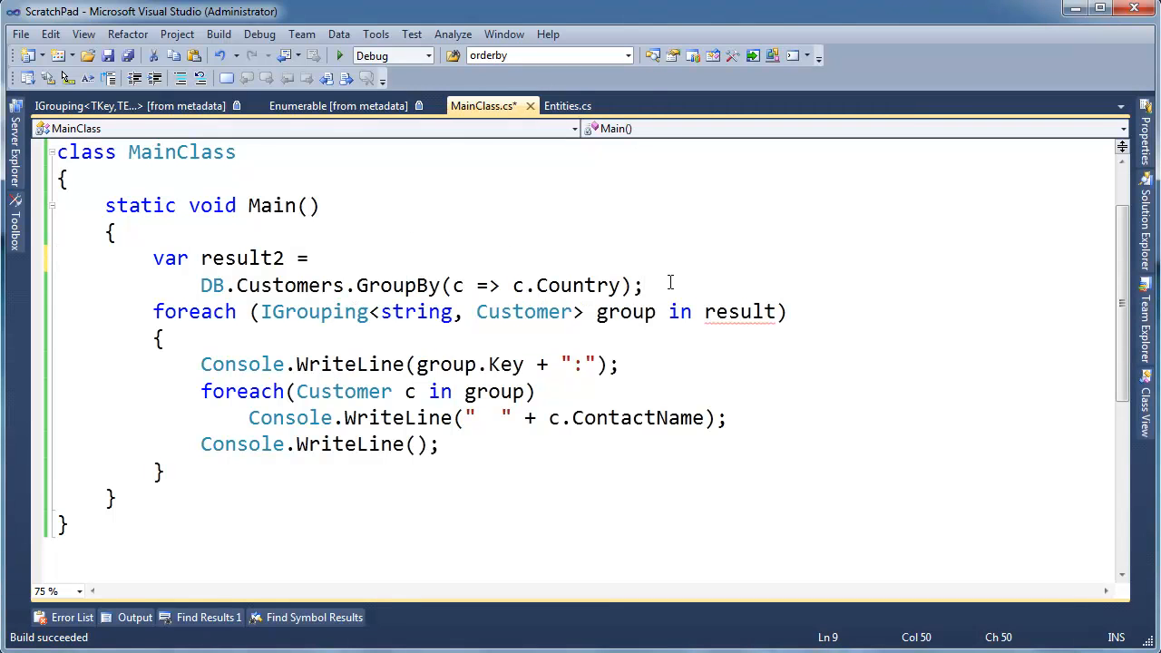
{"action": "type", "text": "var"}
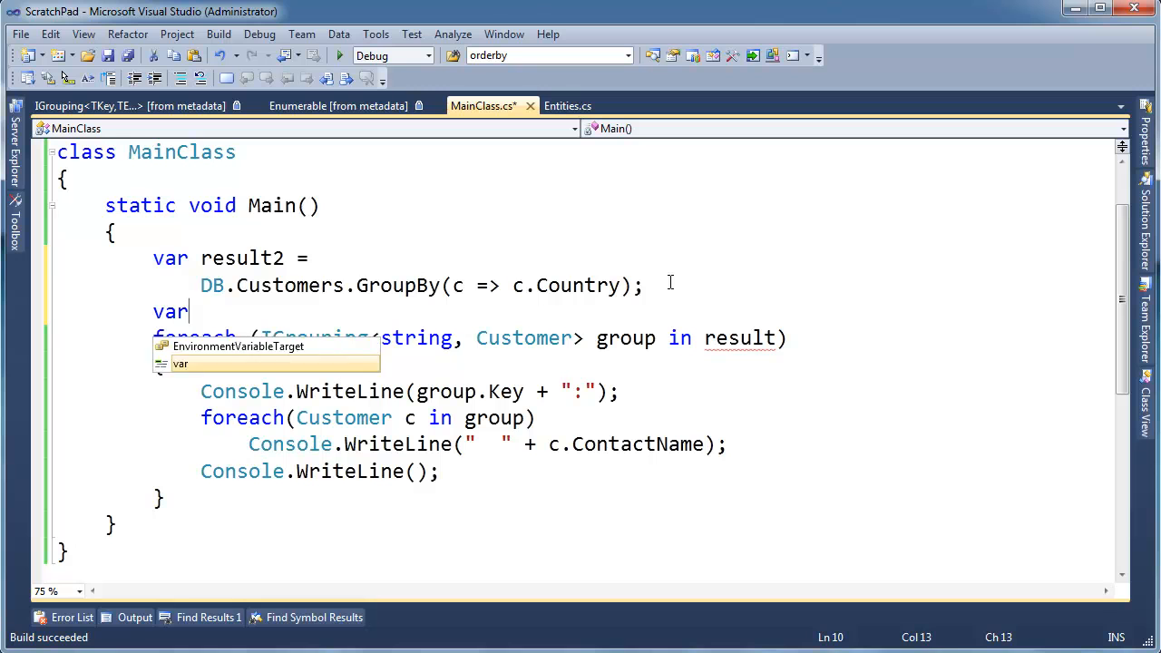
{"action": "type", "text": "gr"}
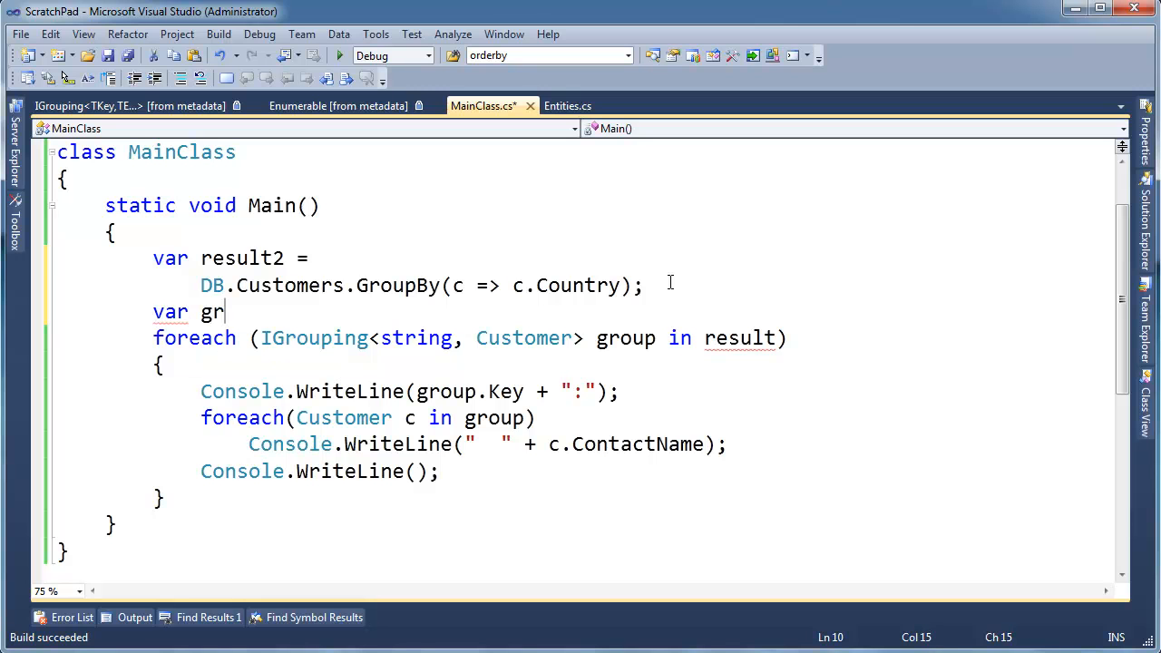
{"action": "type", "text": "oups"}
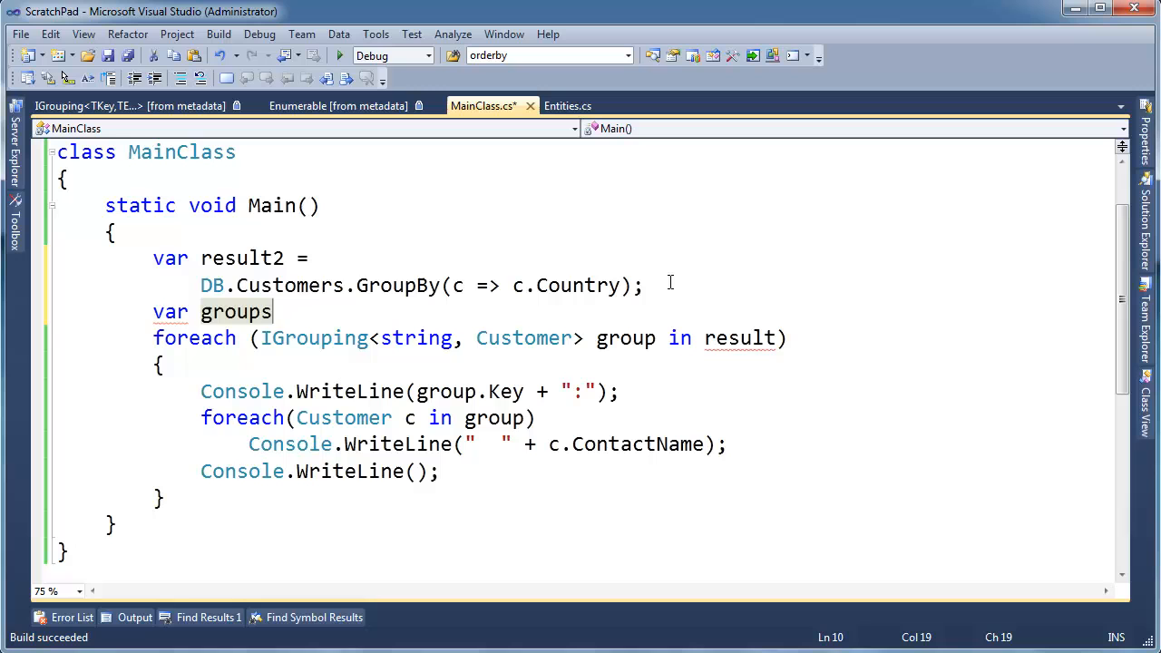
{"action": "key", "text": "Backspace"}
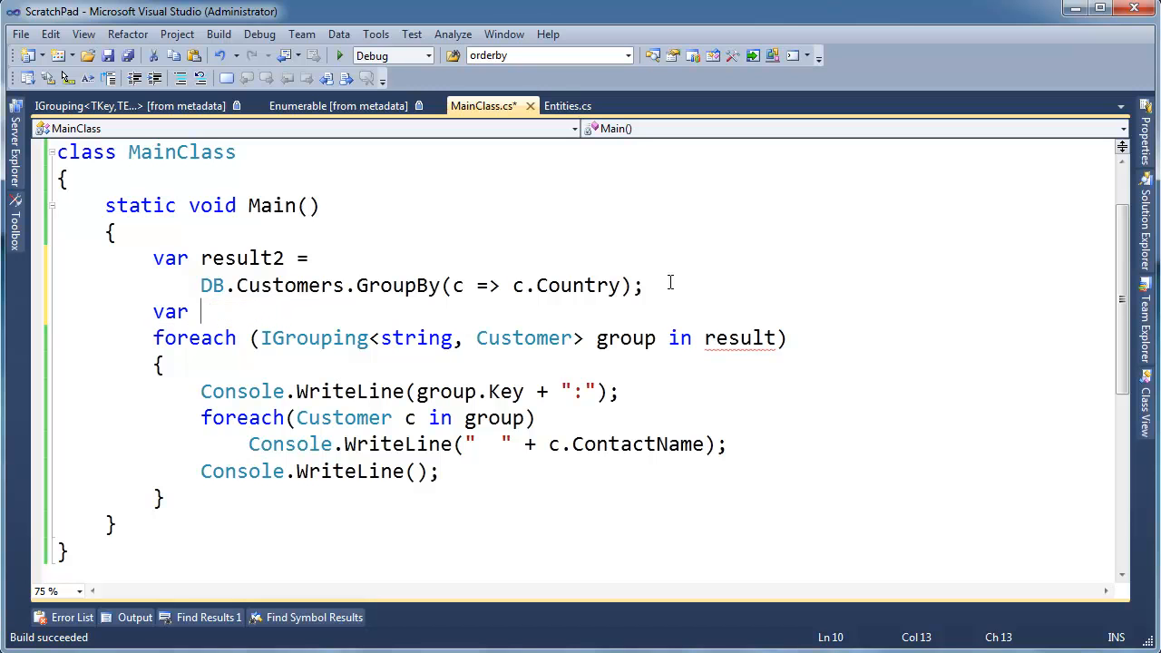
{"action": "type", "text": "largestGroups"}
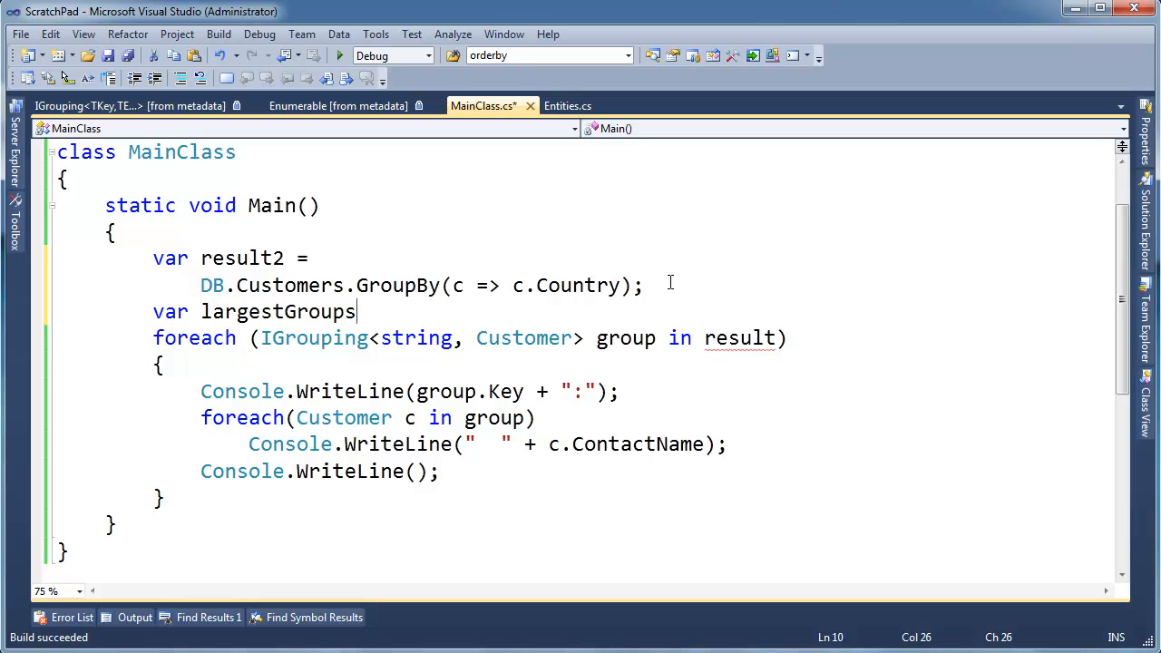
{"action": "type", "text": "First ="}
{"action": "type", "text": "from g"}
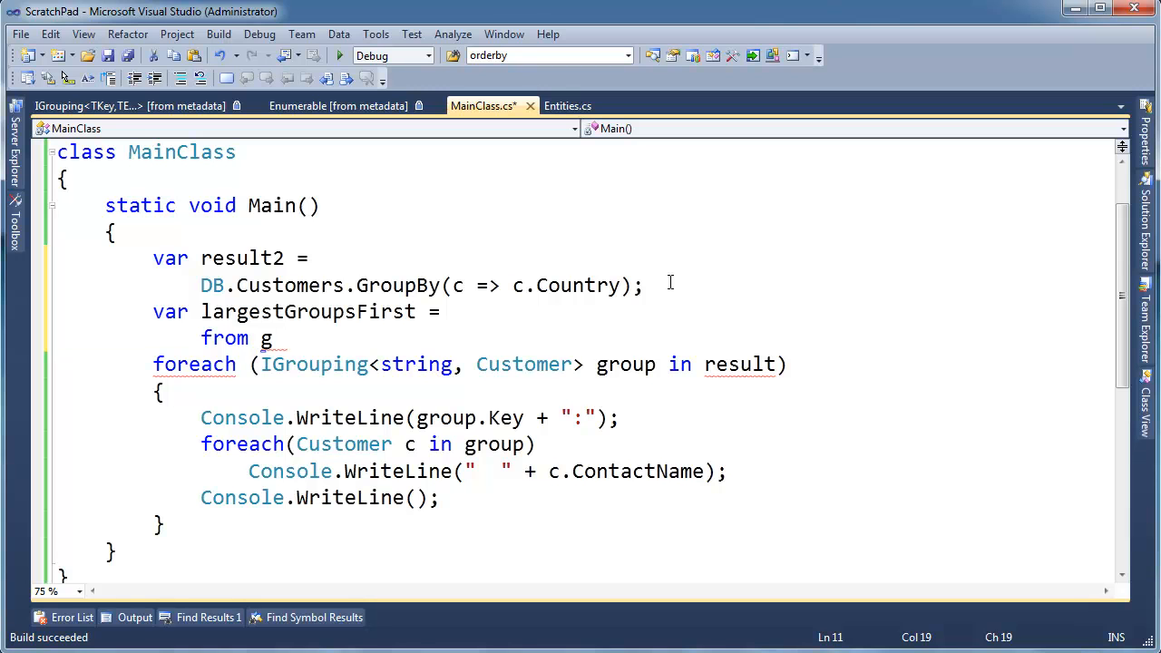
Continue the query with 'in result2 orderby g.Count()'
{"action": "type", "text": "in result2"}
{"action": "type", "text": "o"}
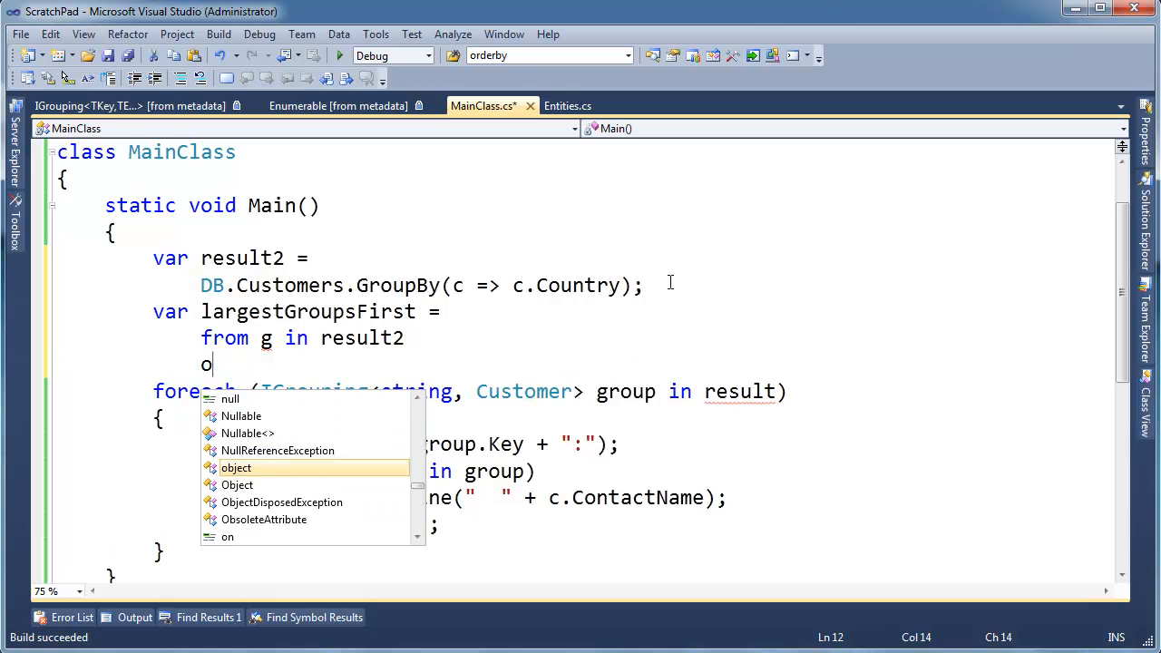
{"action": "type", "text": "rderby"}
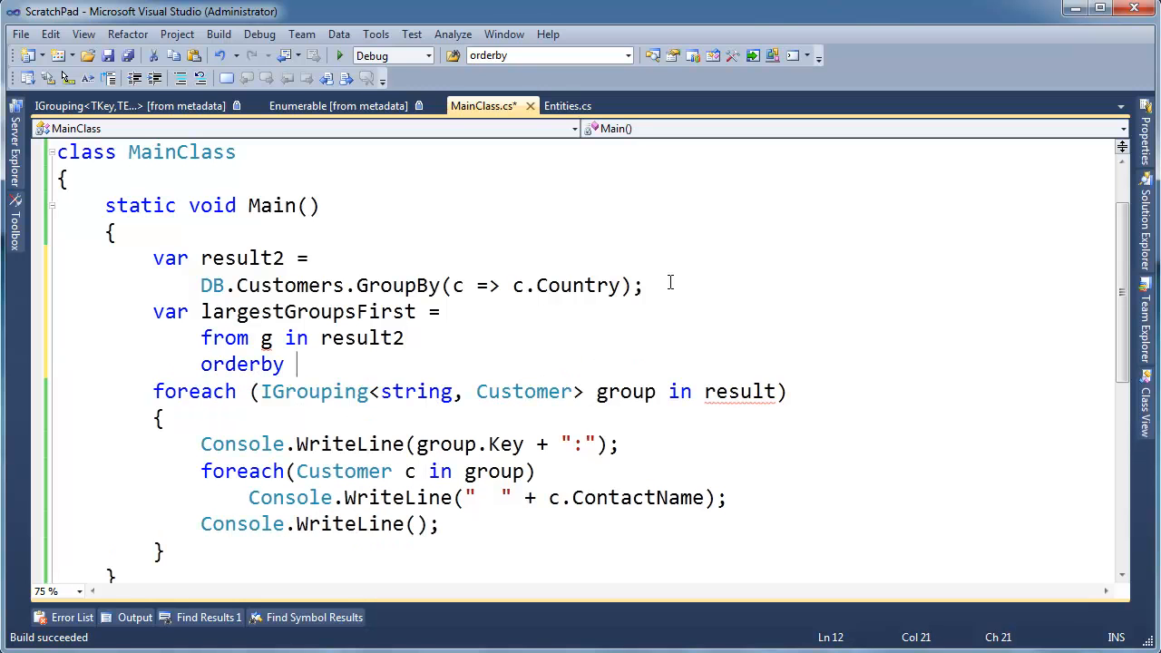
{"action": "type", "text": "base."}
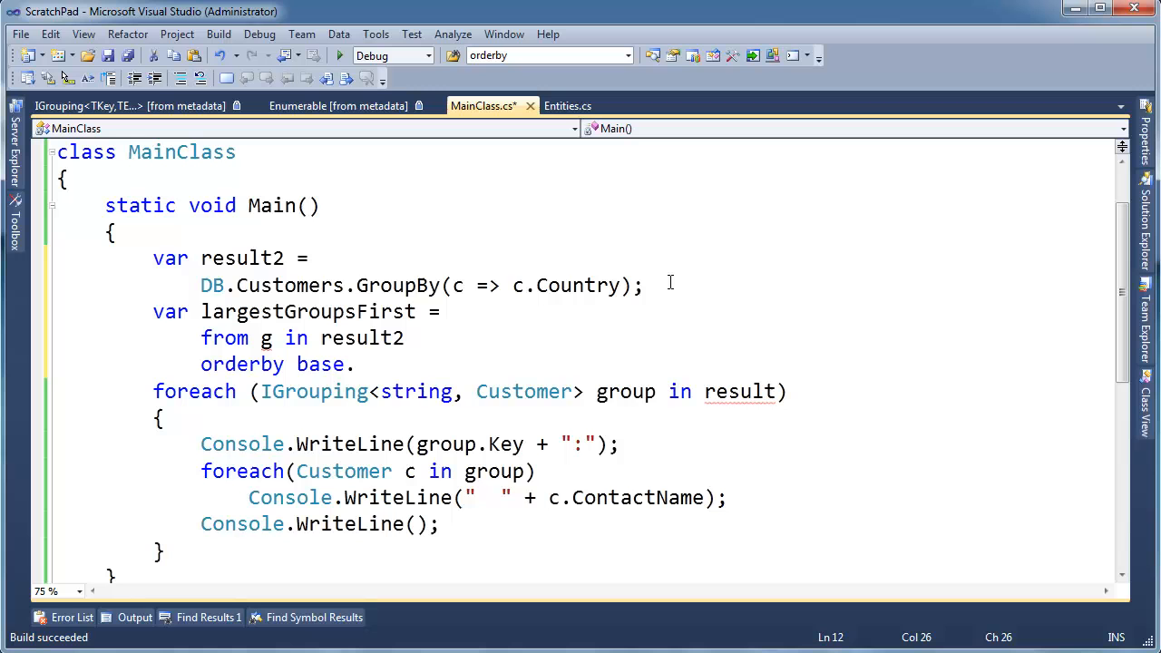
{"action": "type", "text": "g"}
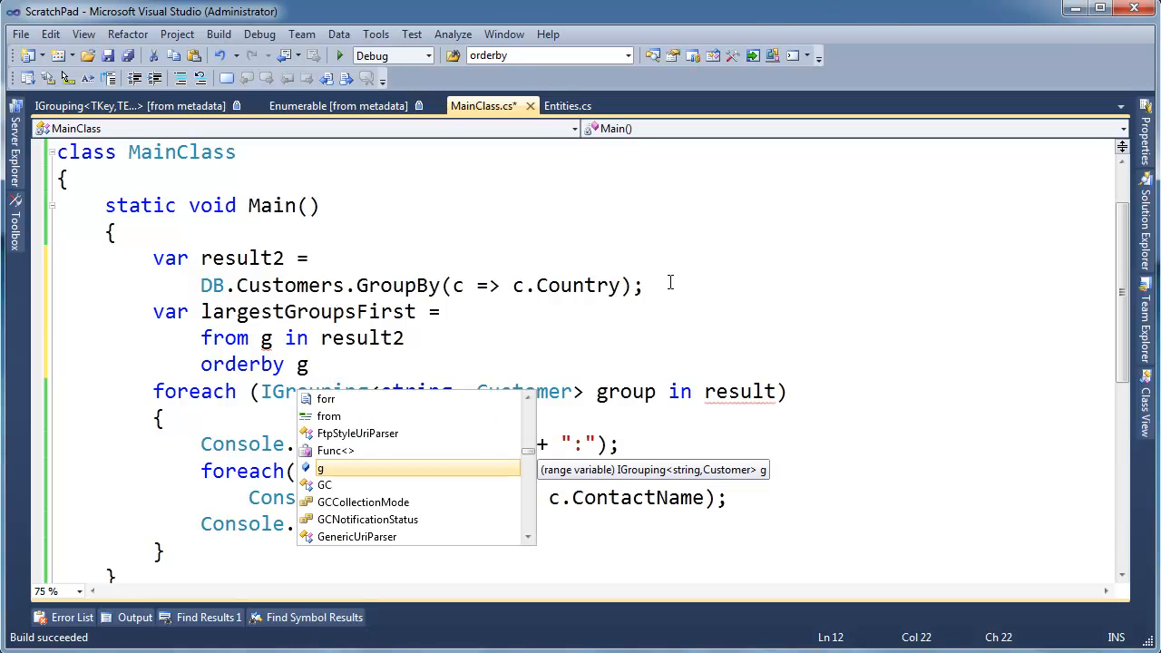
{"action": "type", "text": ".cou"}
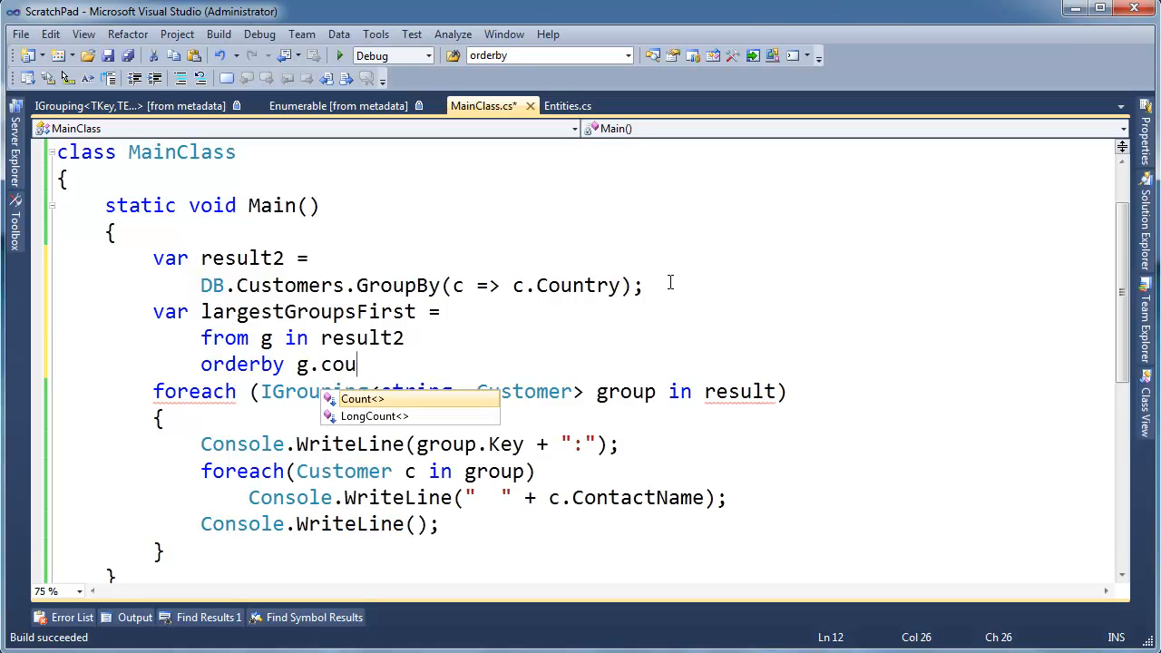
{"action": "type", "text": "nt("}
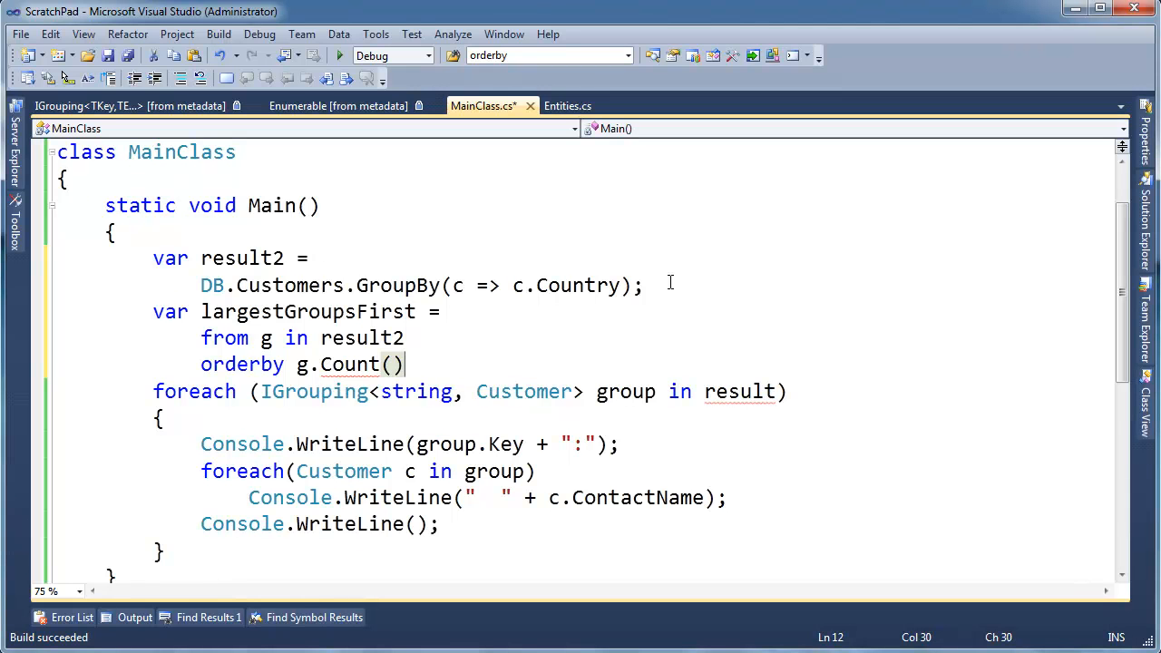
Add the 'descending' keyword and begin the 'select' clause
{"action": "type", "text": "des"}
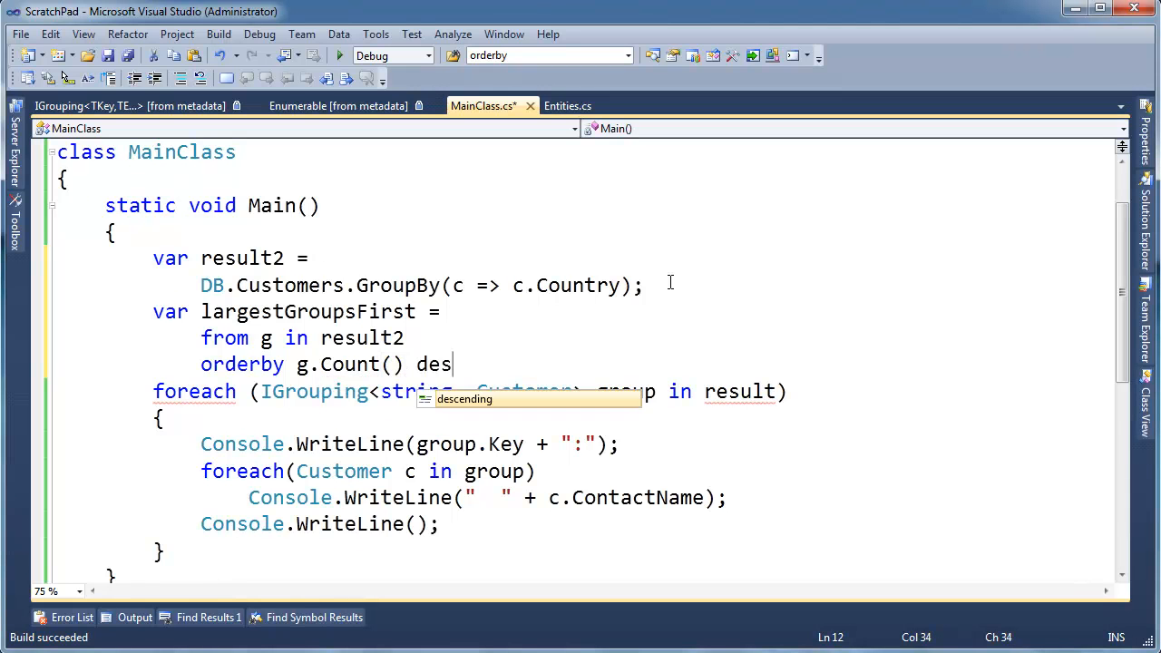
{"action": "key", "text": "Tab"}
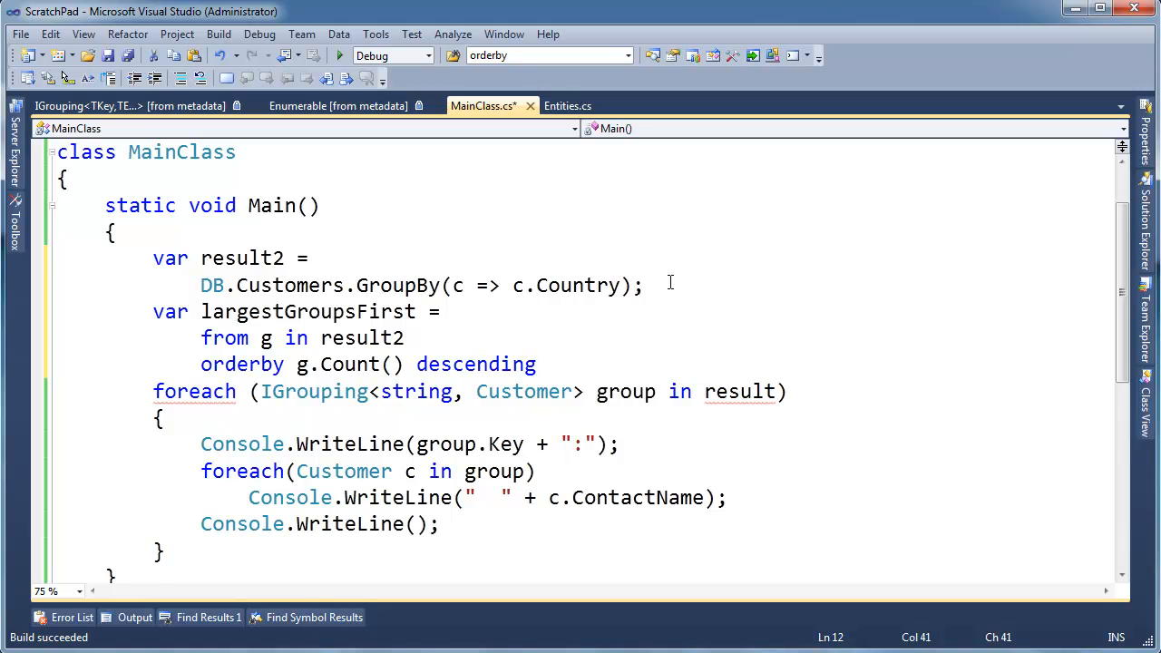
{"action": "type", "text": "select"}
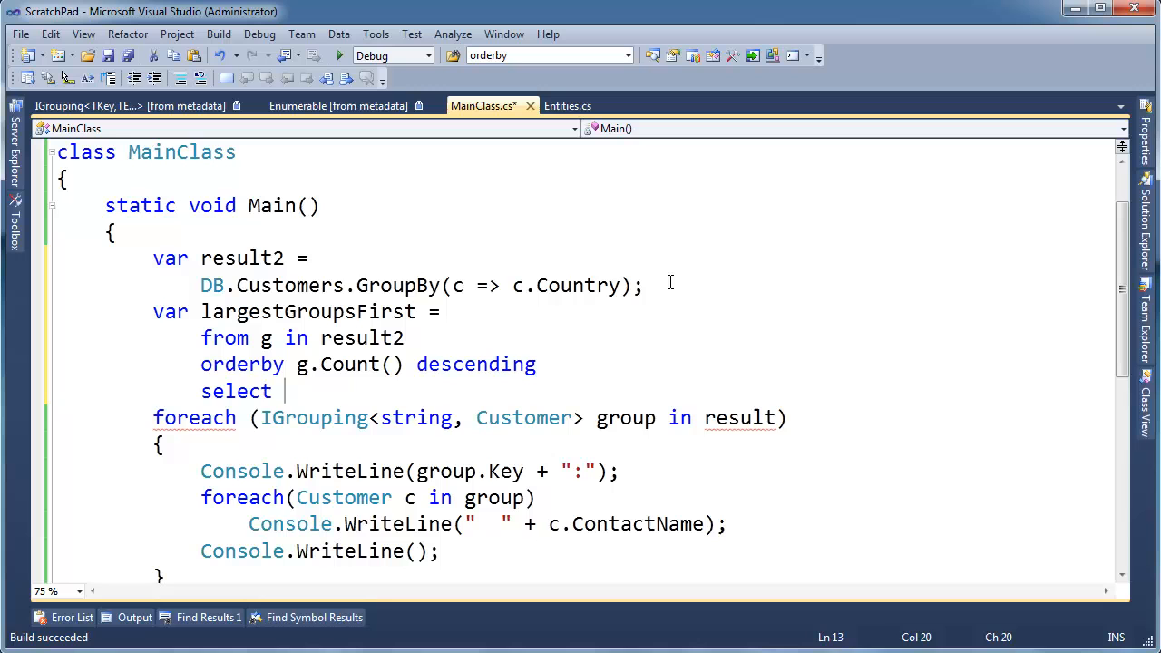
Select 'new { g.Key, NumCustomers = g.Count() }' as an anonymous object
{"action": "type", "text": "new {"}
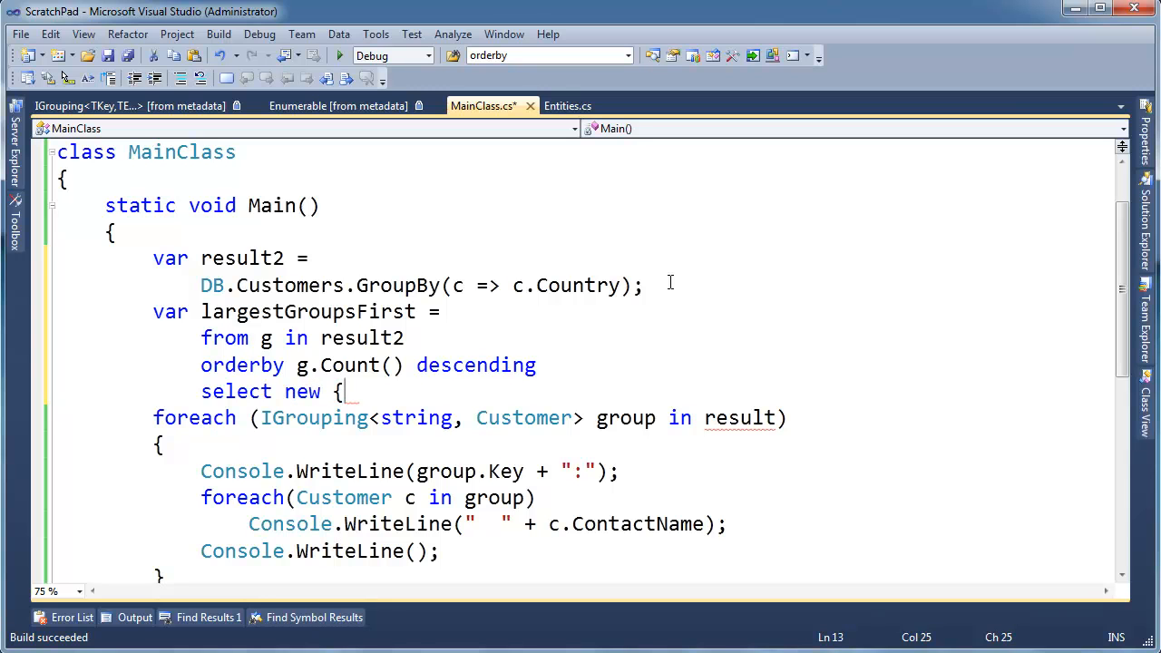
{"action": "type", "text": "g.ke"}
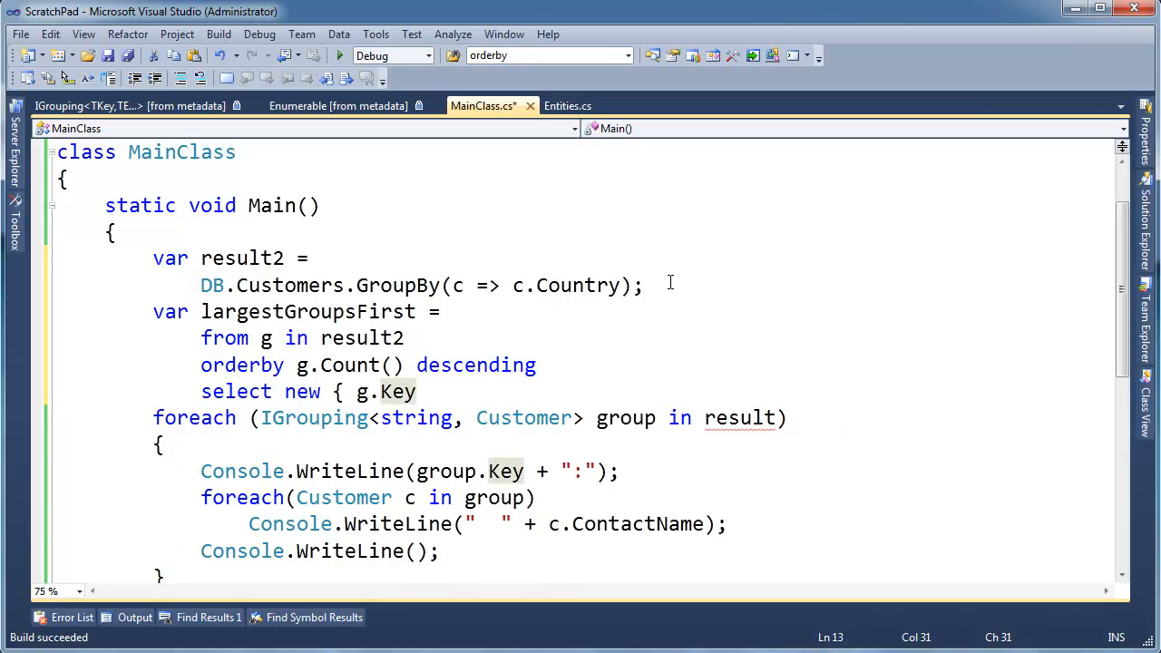
{"action": "type", "text": ", g.Count("}
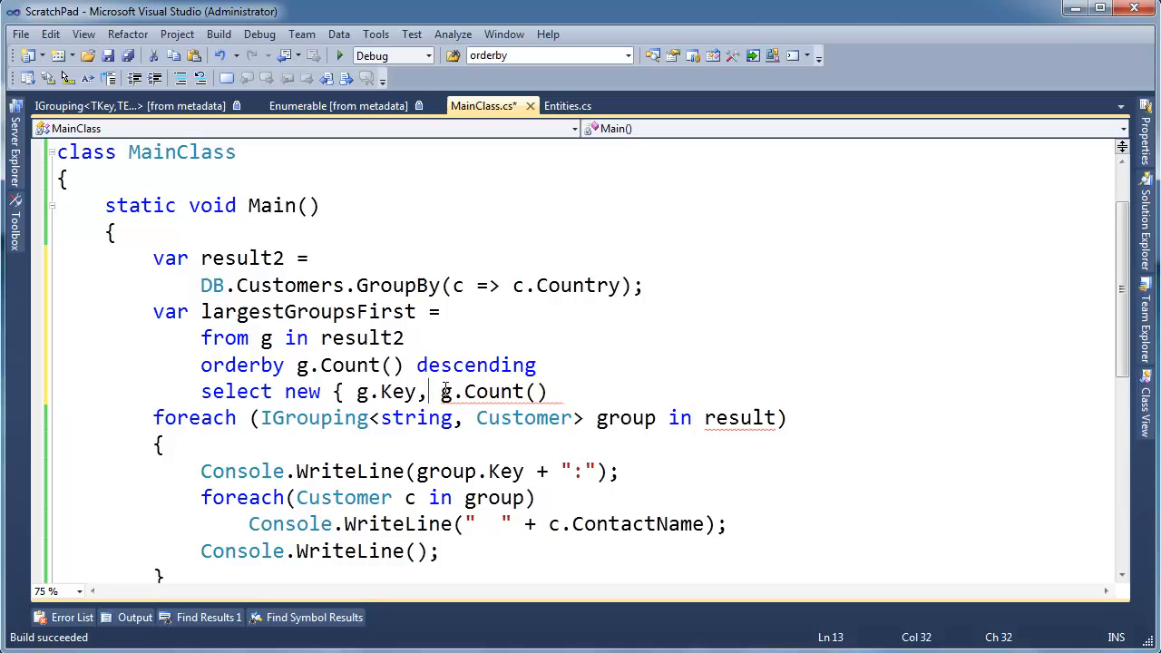
{"action": "double_click", "coordinate": [301, 392]}
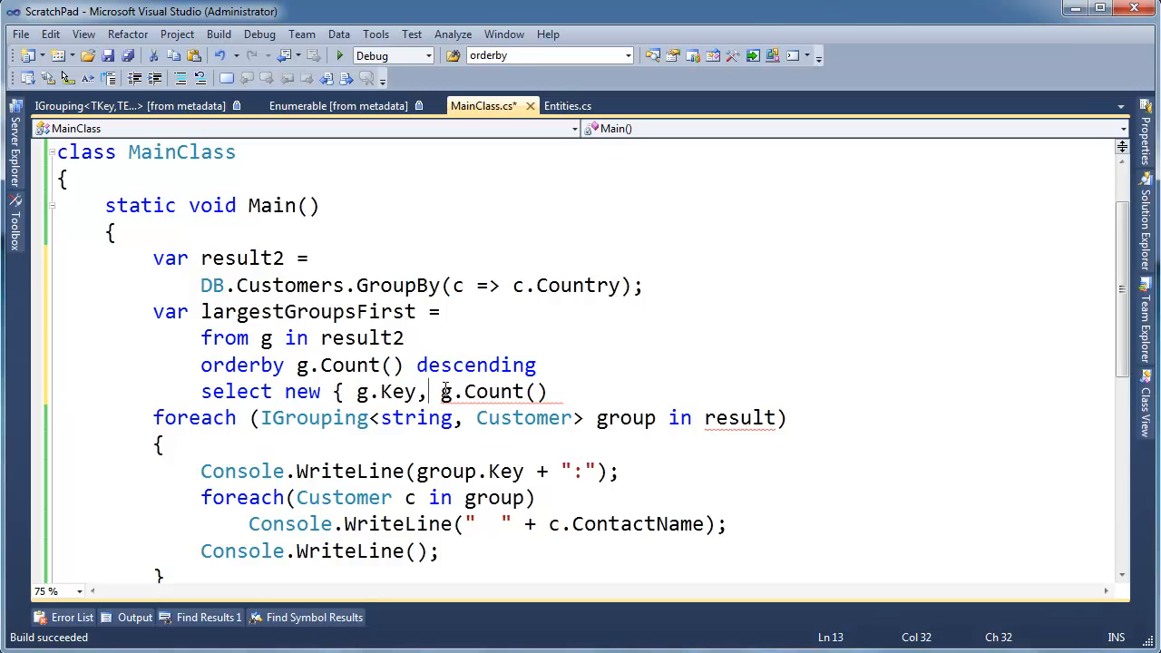
{"action": "type", "text": "NumCusomt"}
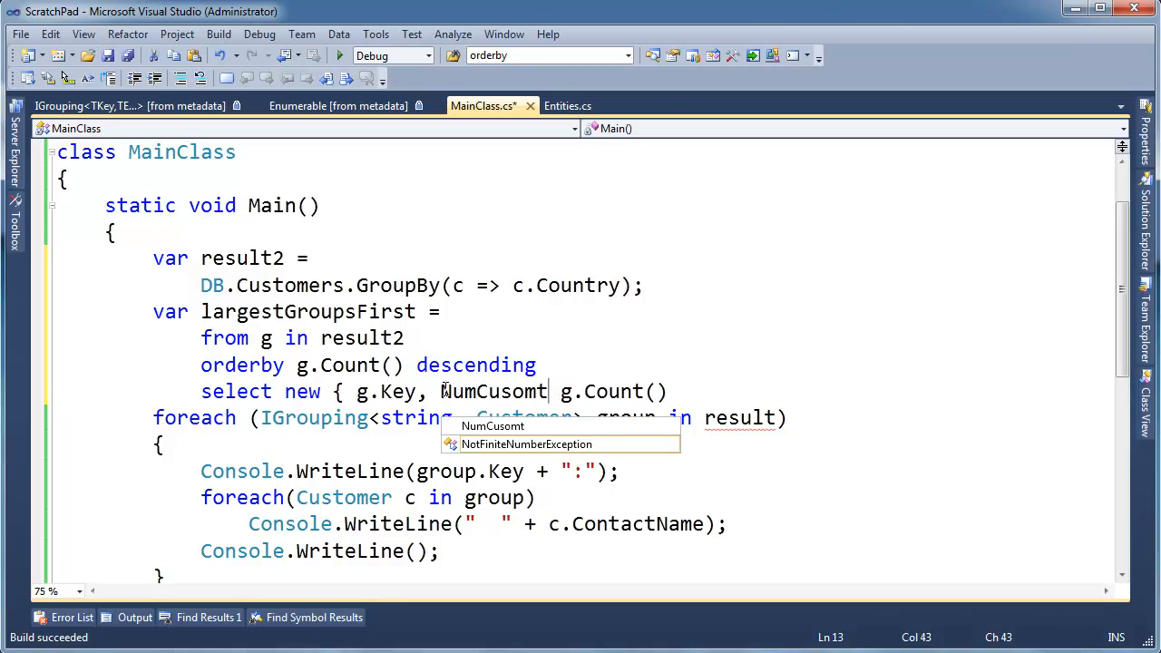
{"action": "key", "text": "BackSpace"}
{"action": "type", "text": "tomers ="}
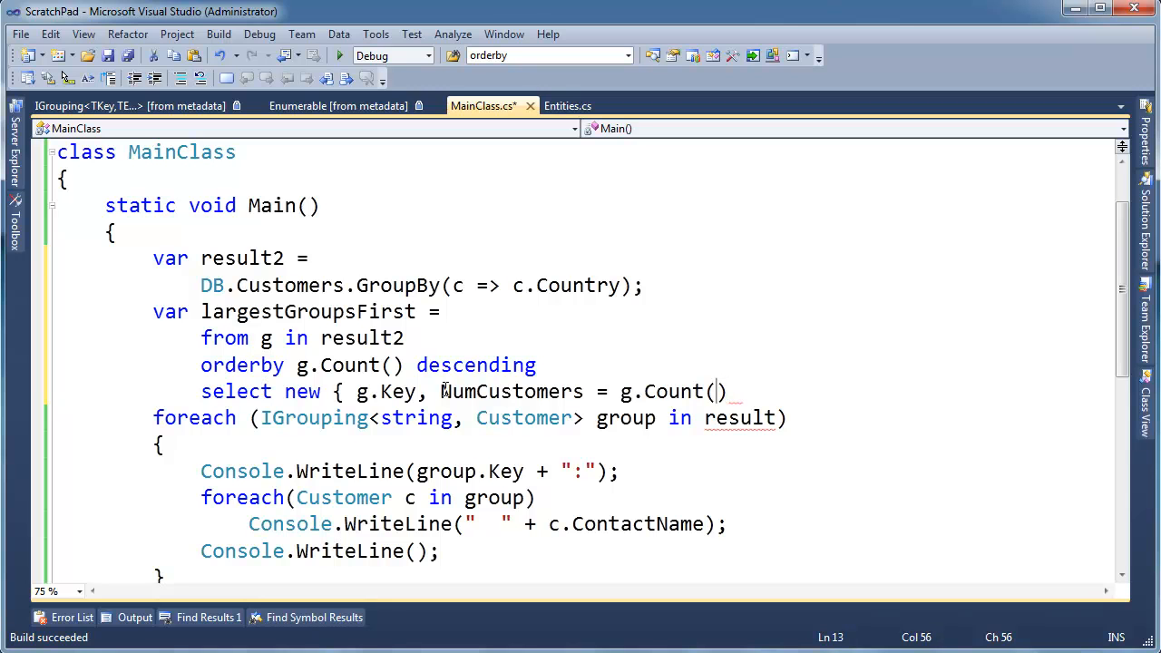
{"action": "type", "text": "};"}
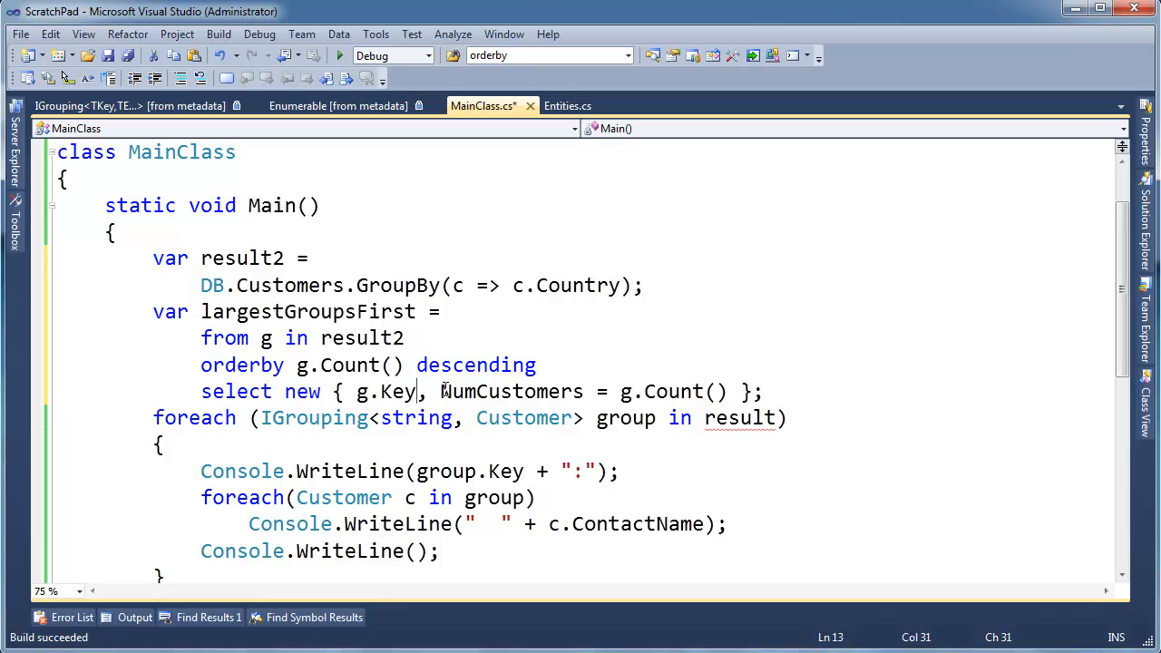
Name the g.Key member 'Country' in the anonymous object
{"action": "double_click", "coordinate": [398, 392]}
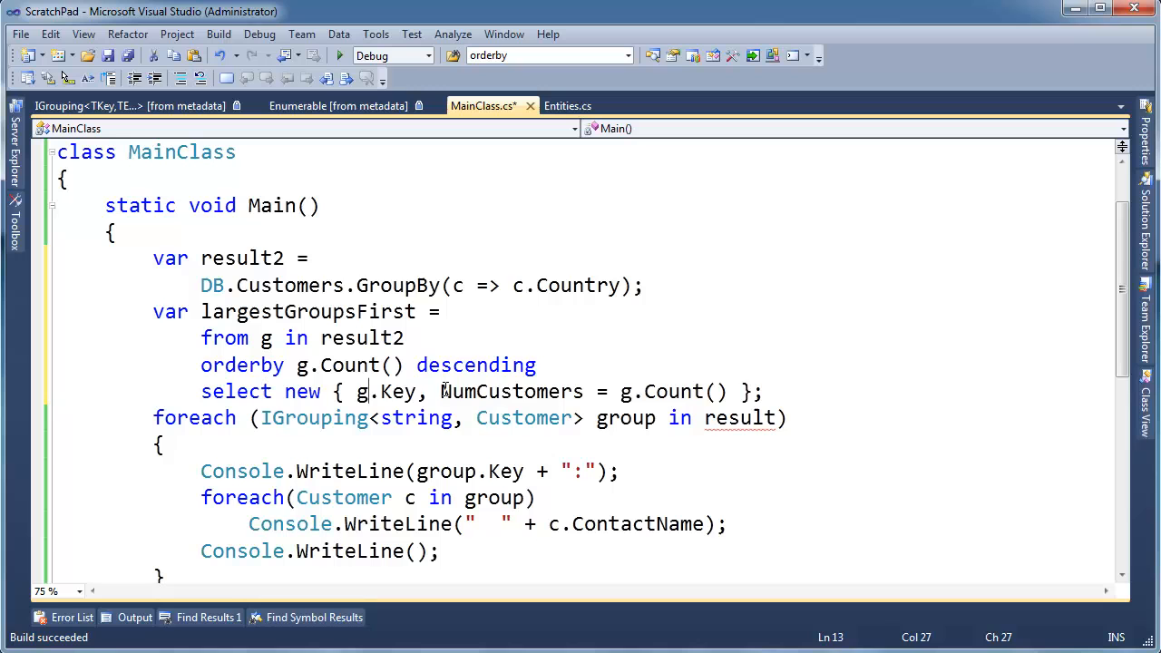
{"action": "type", "text": "country ="}
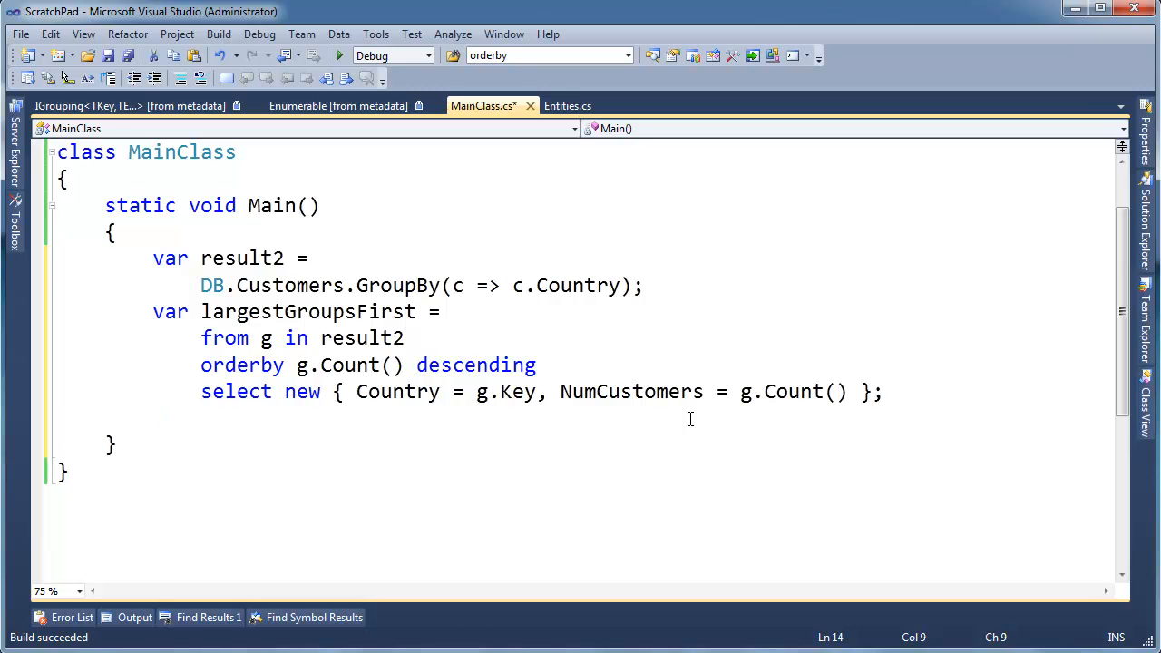
Write 'foreach(var result in largestGroupsFirst) Console.WriteLine(result);'
{"action": "type", "text": "for"}
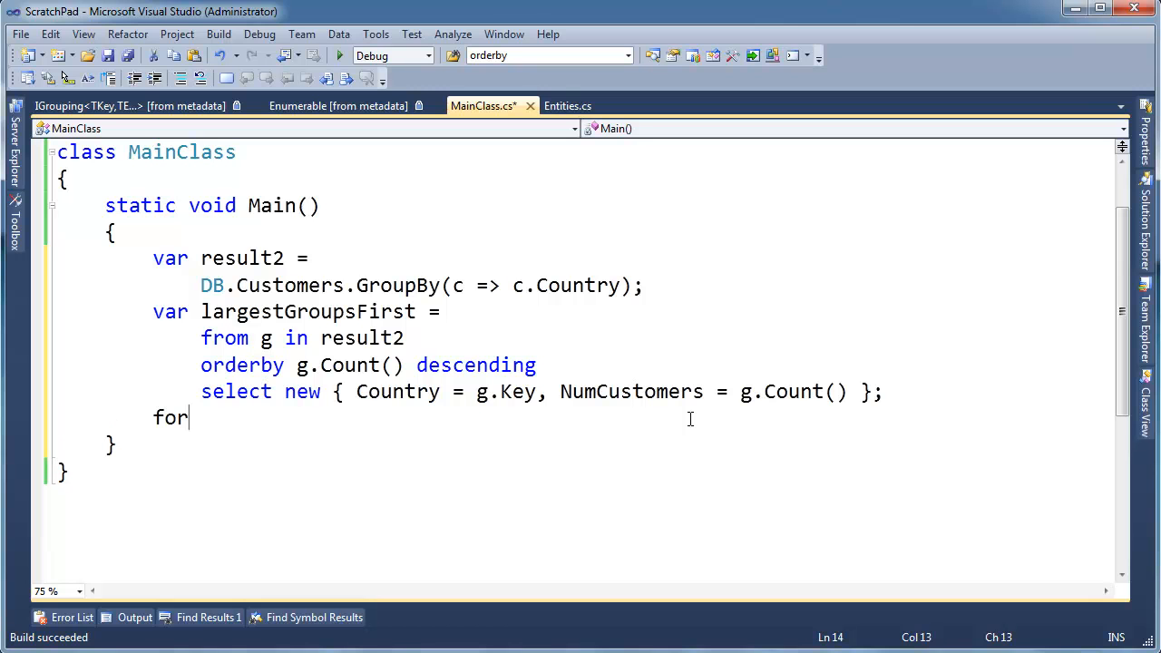
{"action": "type", "text": "each(var"}
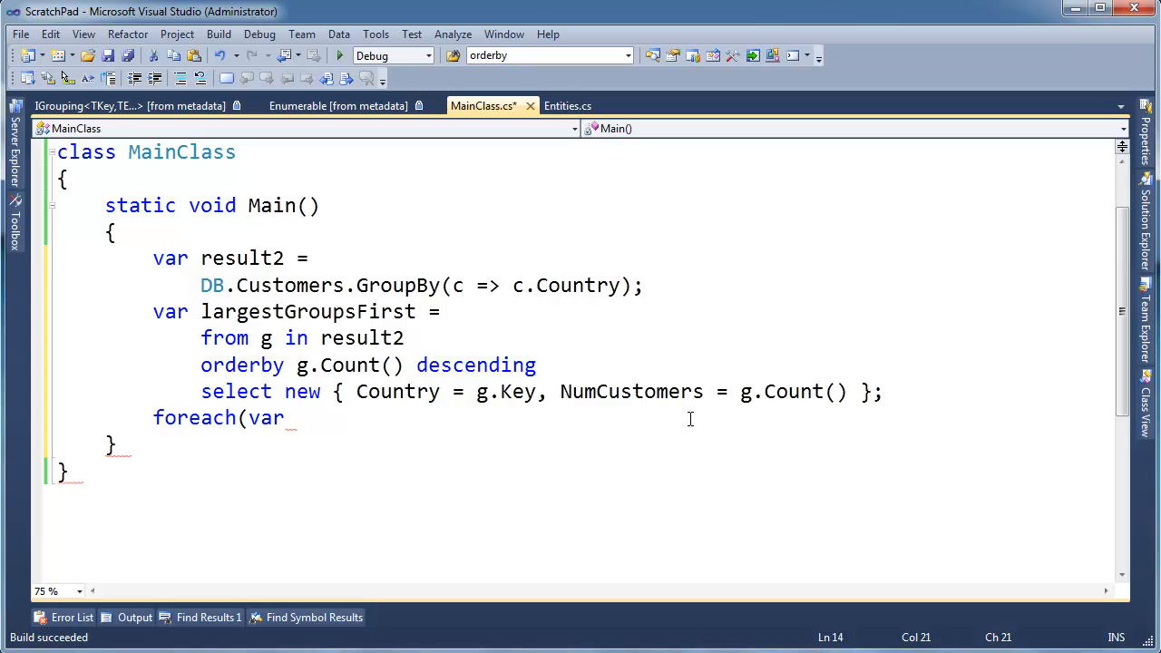
{"action": "type", "text": "result"}
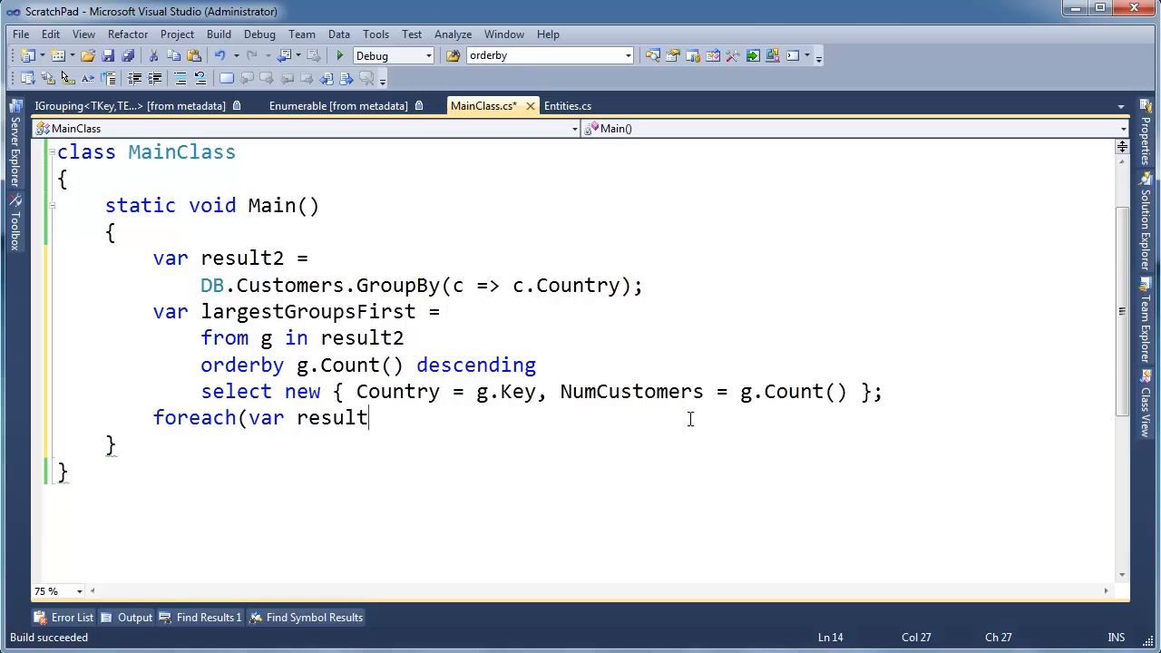
{"action": "type", "text": "in larg"}
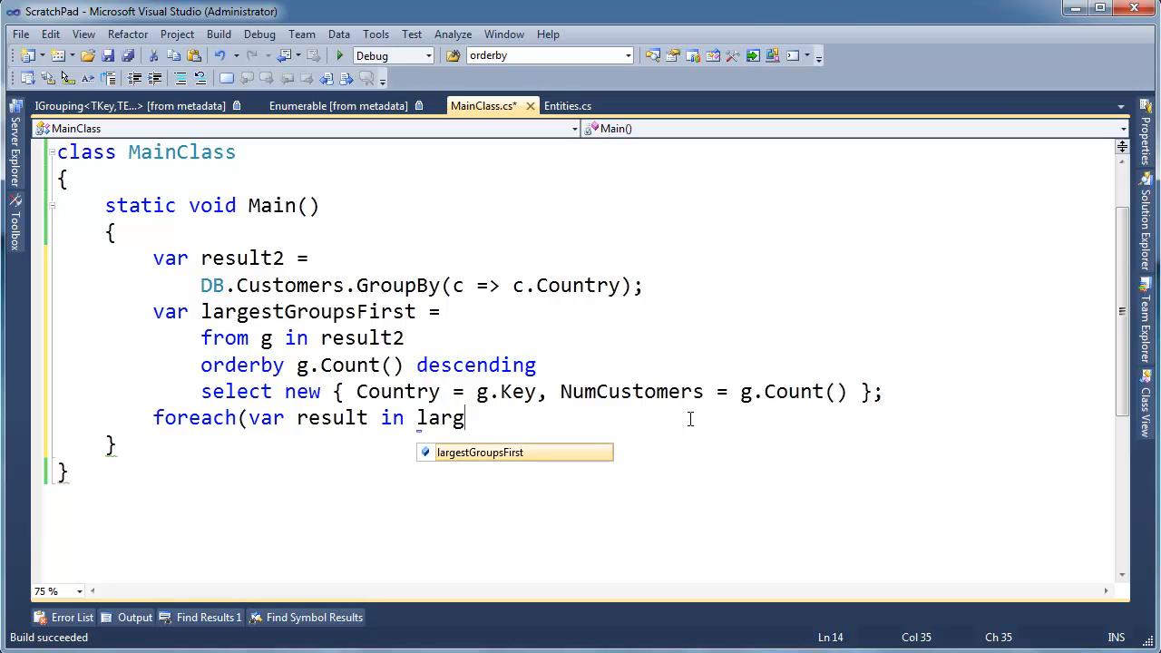
{"action": "key", "text": "Tab"}
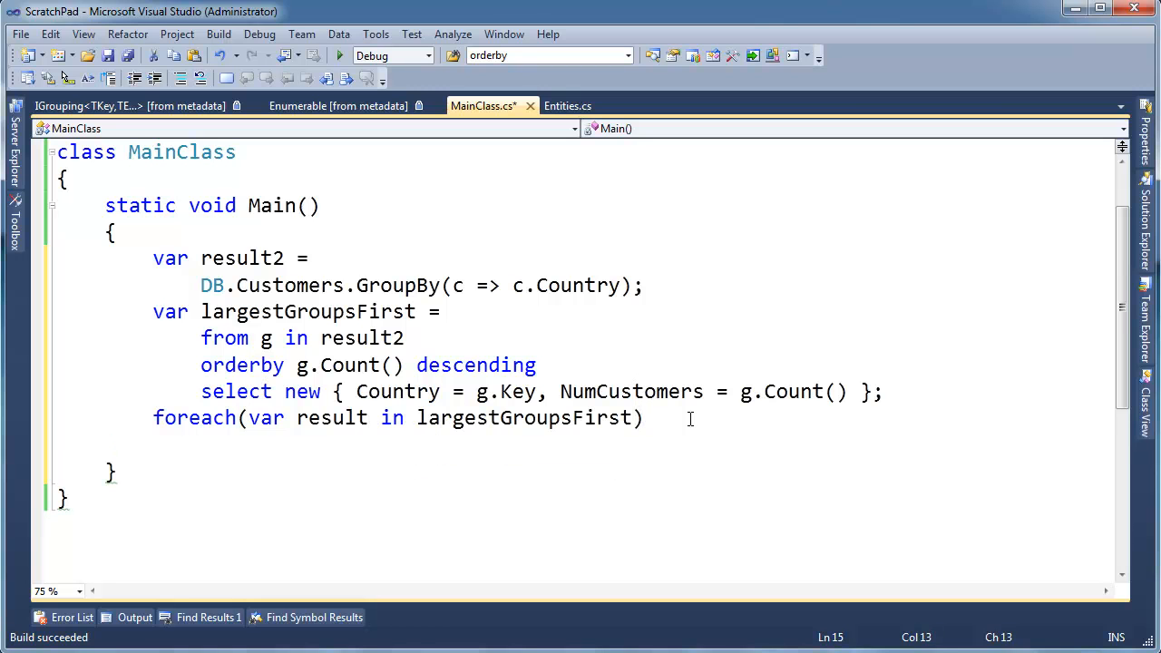
{"action": "type", "text": "Console.WriteLine(result.);"}
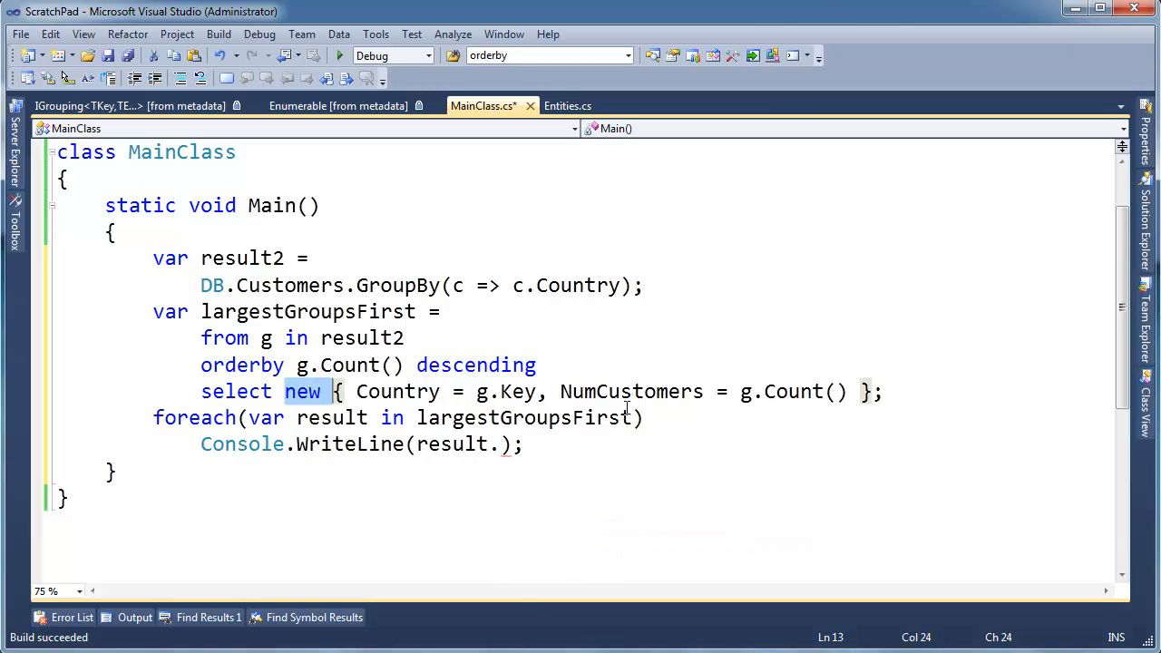
Highlight the anonymous object in the select clause to review it
{"action": "left_click_drag", "start_coordinate": [341, 392], "coordinate": [766, 392]}
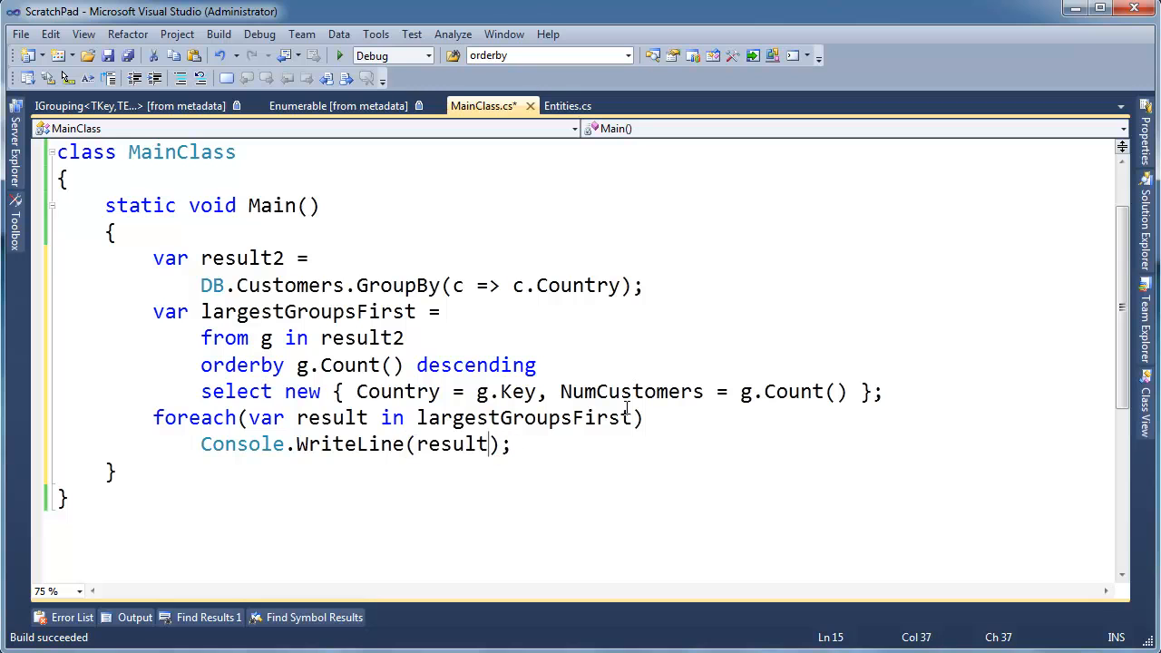
{"action": "double_click", "coordinate": [450, 443]}
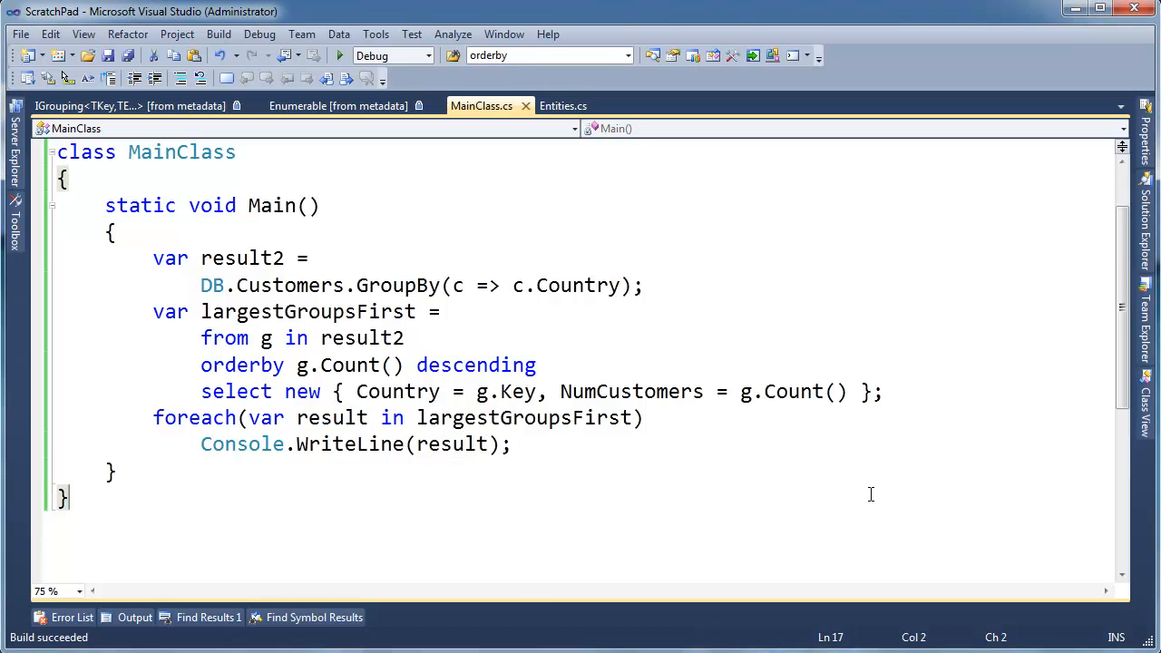
Run the program without debugging to print countries by customer count, USA 13 down to Poland 1
{"action": "left_click", "coordinate": [339, 55]}
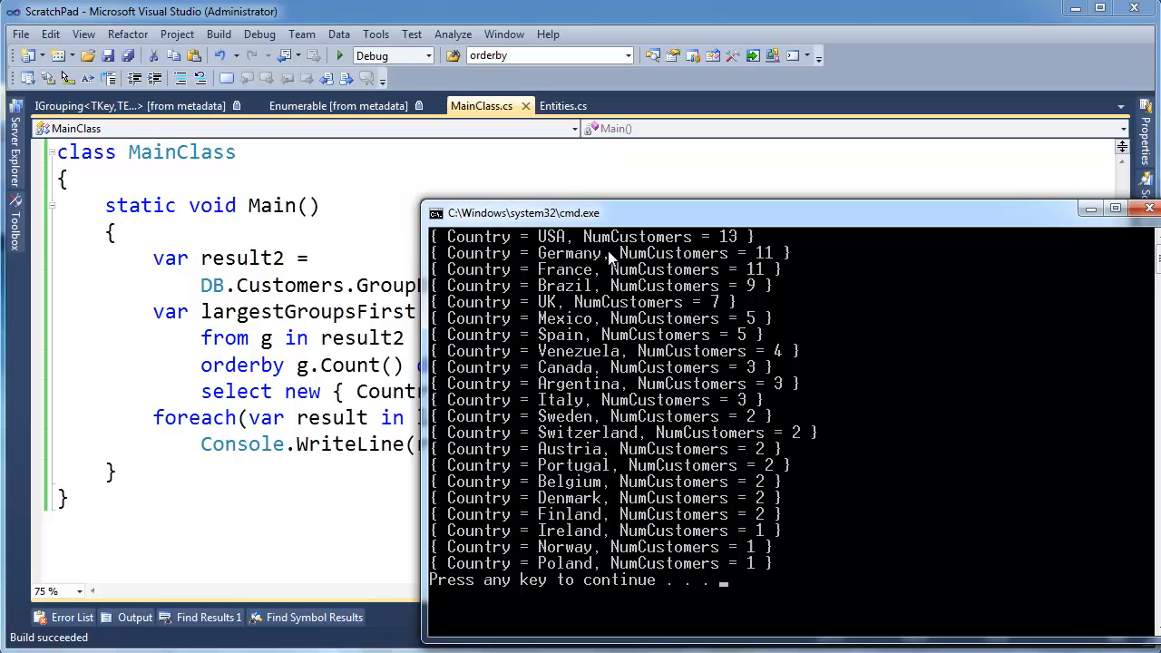
{"action": "mouse_move", "coordinate": [743, 243]}
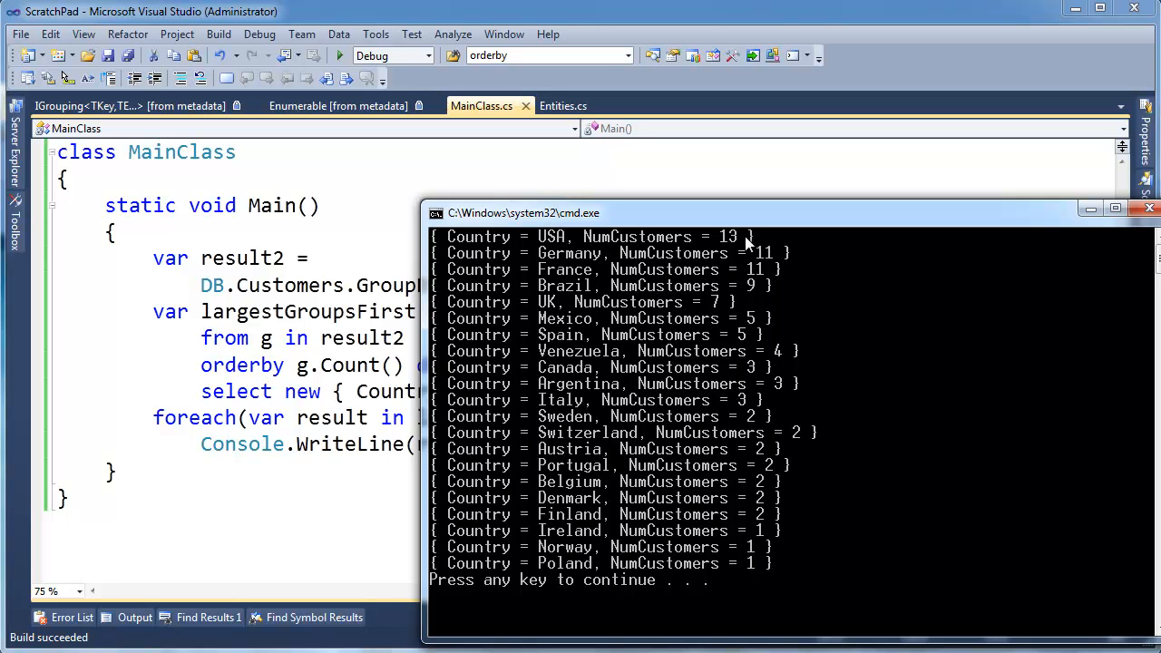
{"action": "mouse_move", "coordinate": [762, 274]}
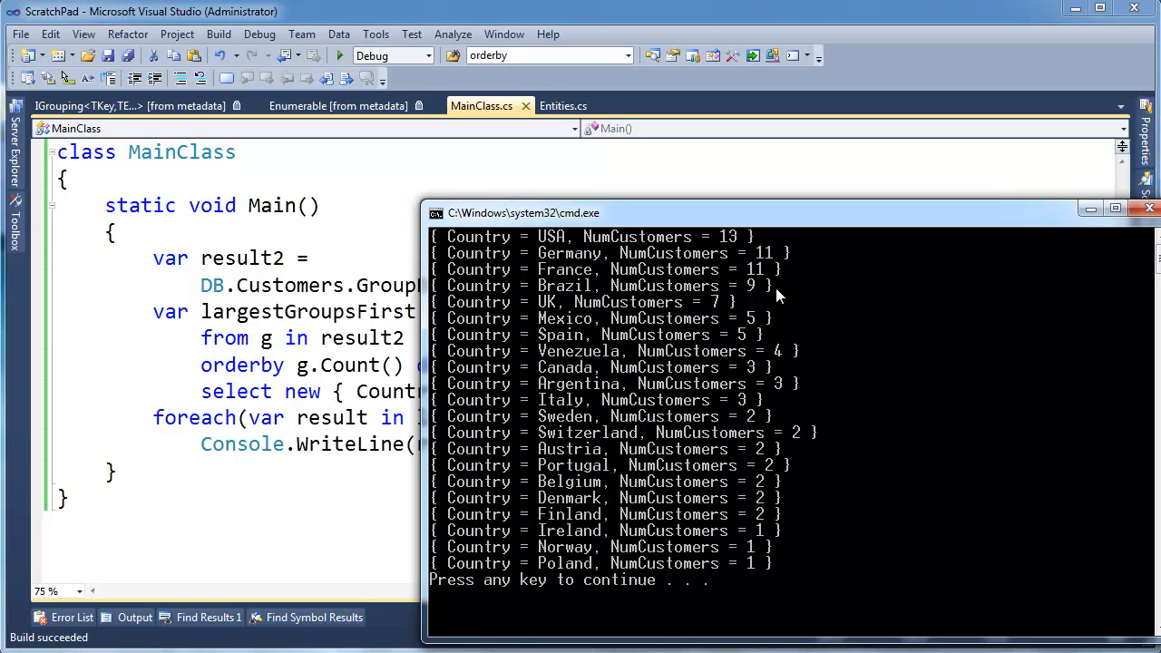
{"action": "mouse_move", "coordinate": [766, 320]}
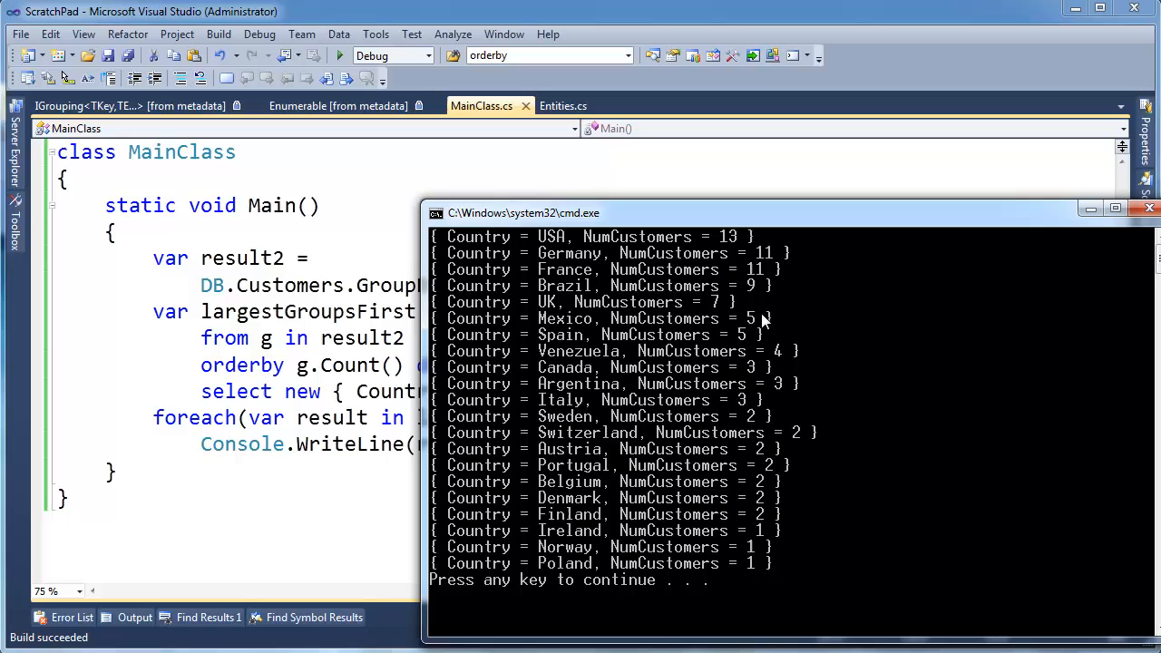
{"action": "mouse_move", "coordinate": [744, 511]}
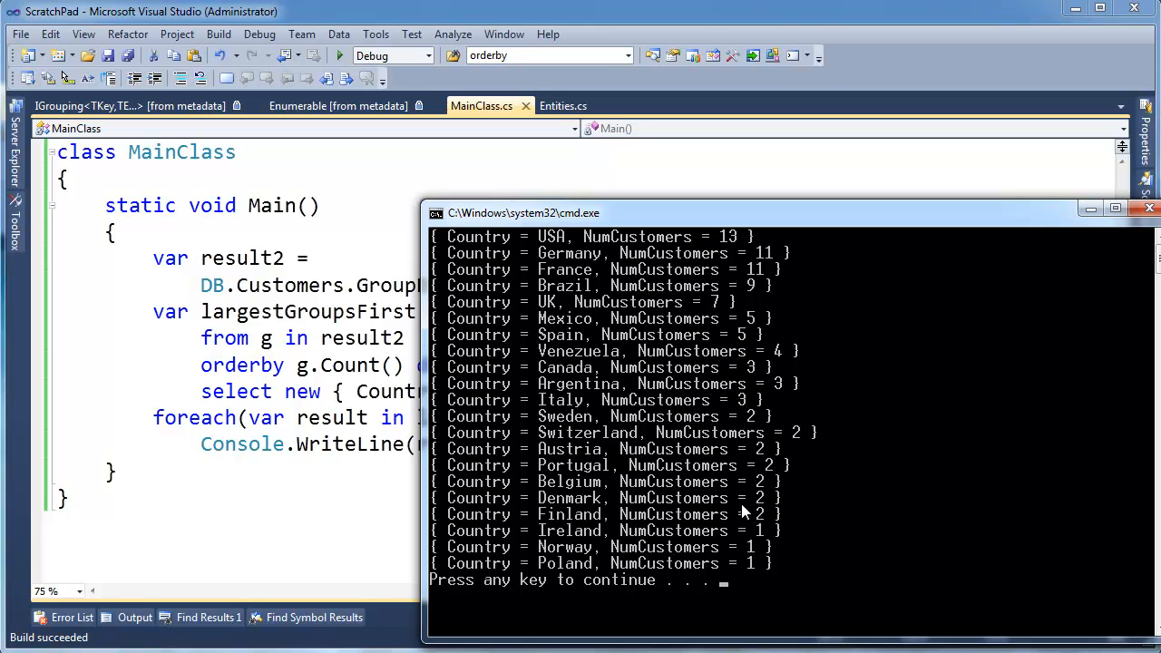
{"action": "mouse_move", "coordinate": [613, 557]}
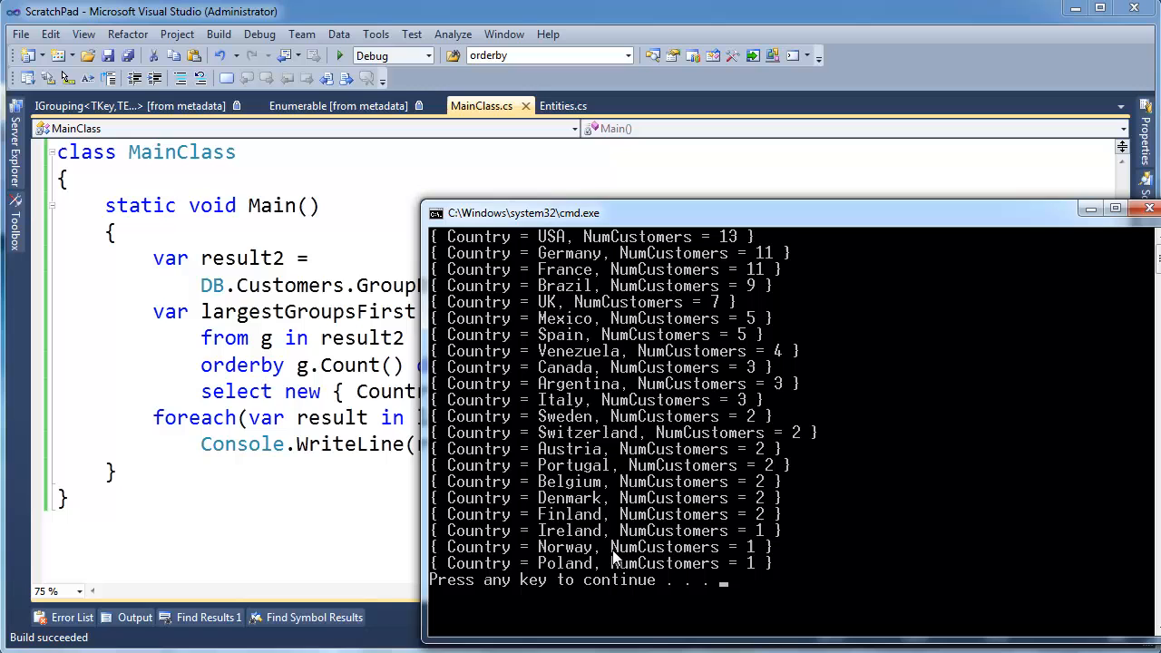
{"action": "mouse_move", "coordinate": [462, 348]}
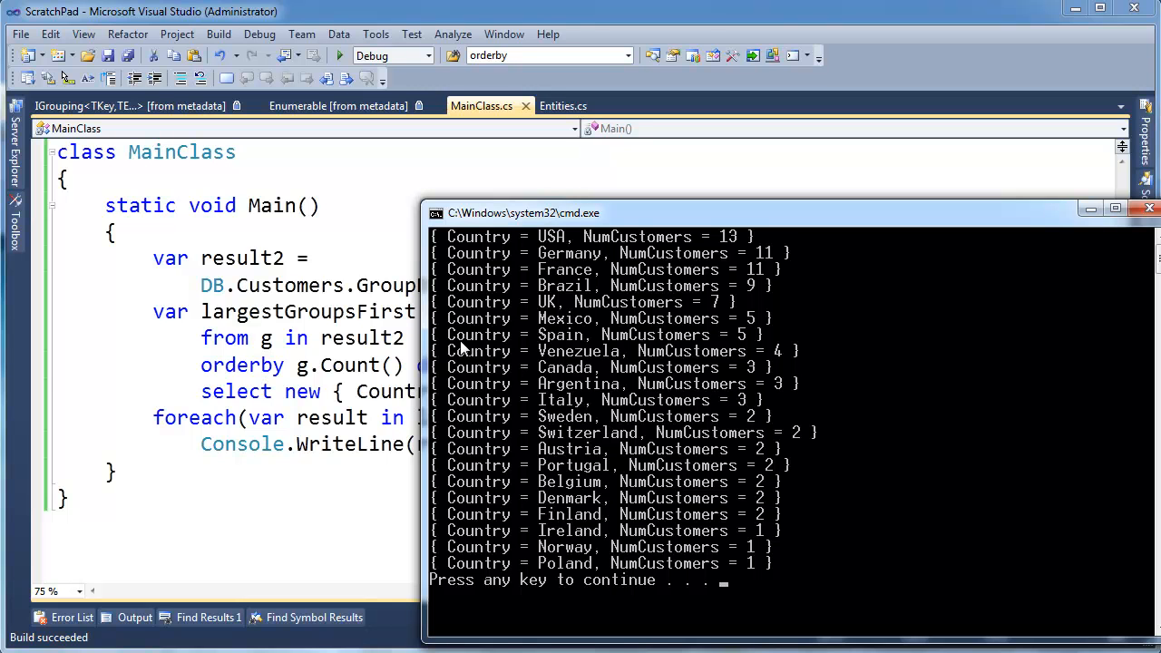
{"action": "mouse_move", "coordinate": [565, 245]}
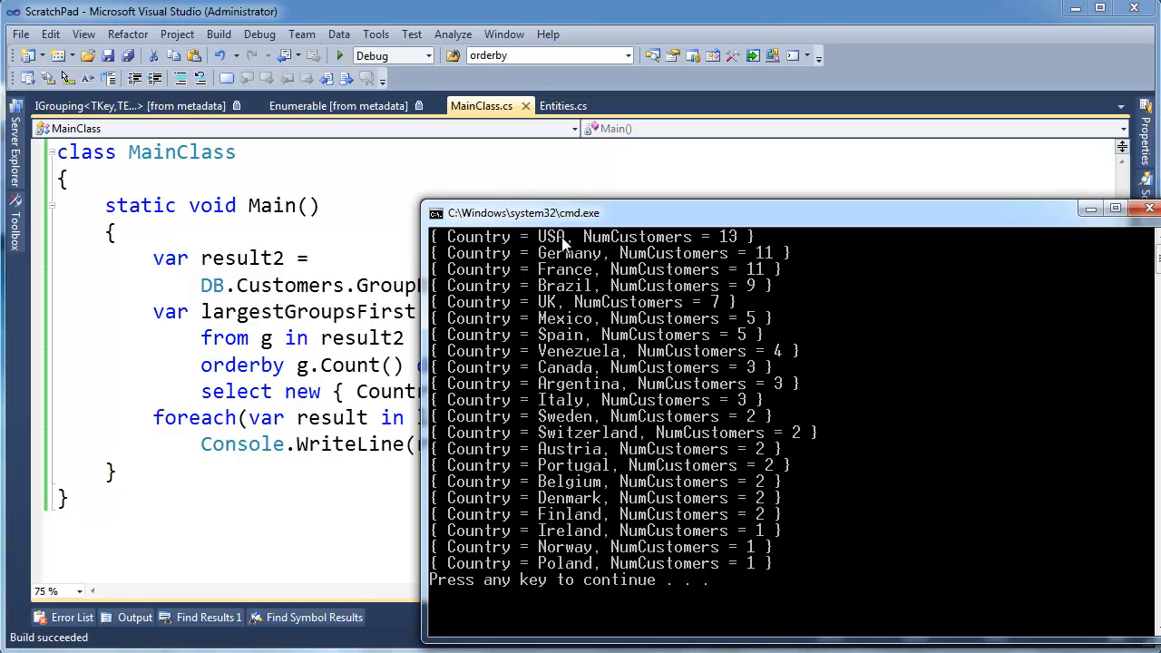
{"action": "mouse_move", "coordinate": [557, 483]}
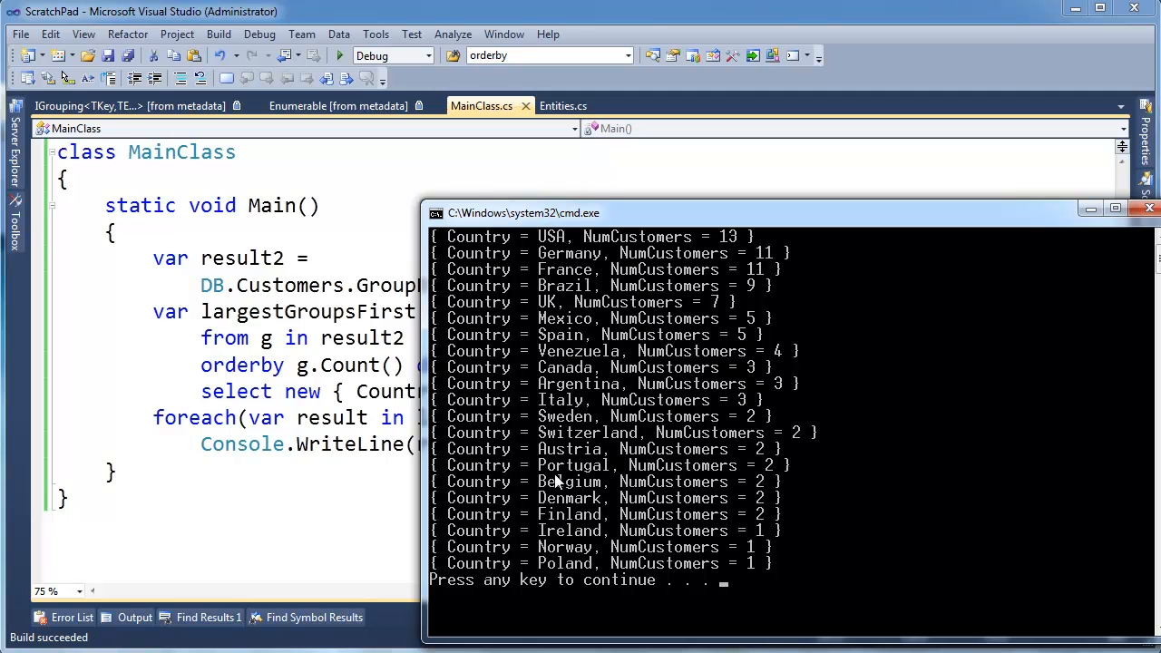
{"action": "mouse_move", "coordinate": [783, 505]}
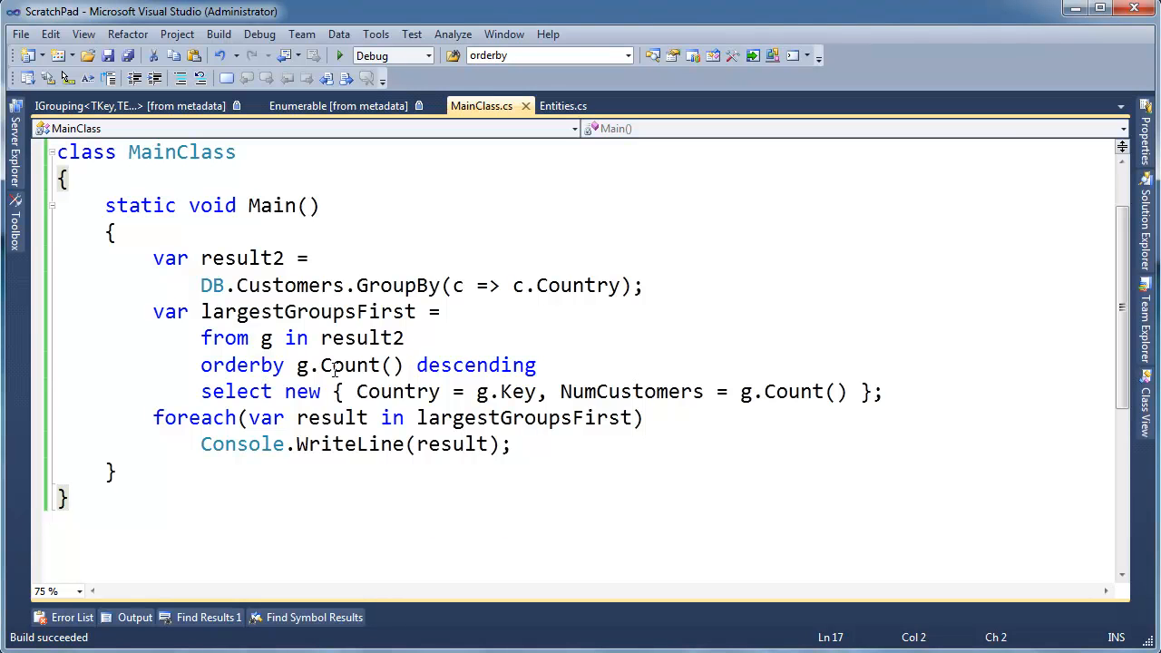
{"action": "double_click", "coordinate": [341, 365]}
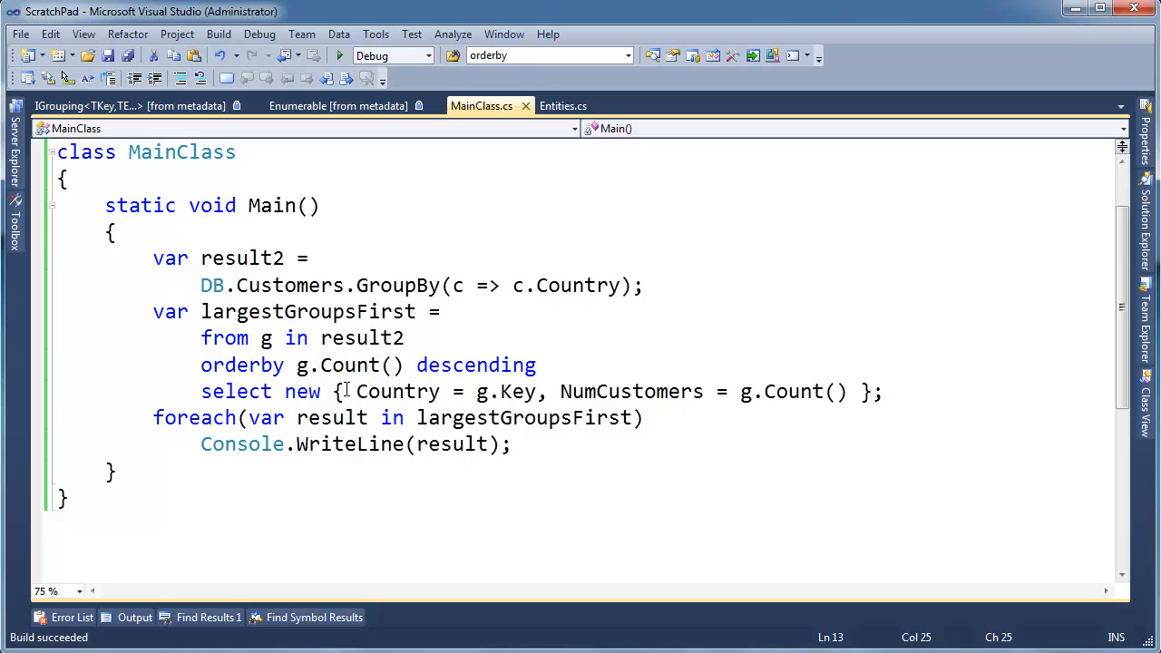
{"action": "double_click", "coordinate": [398, 392]}
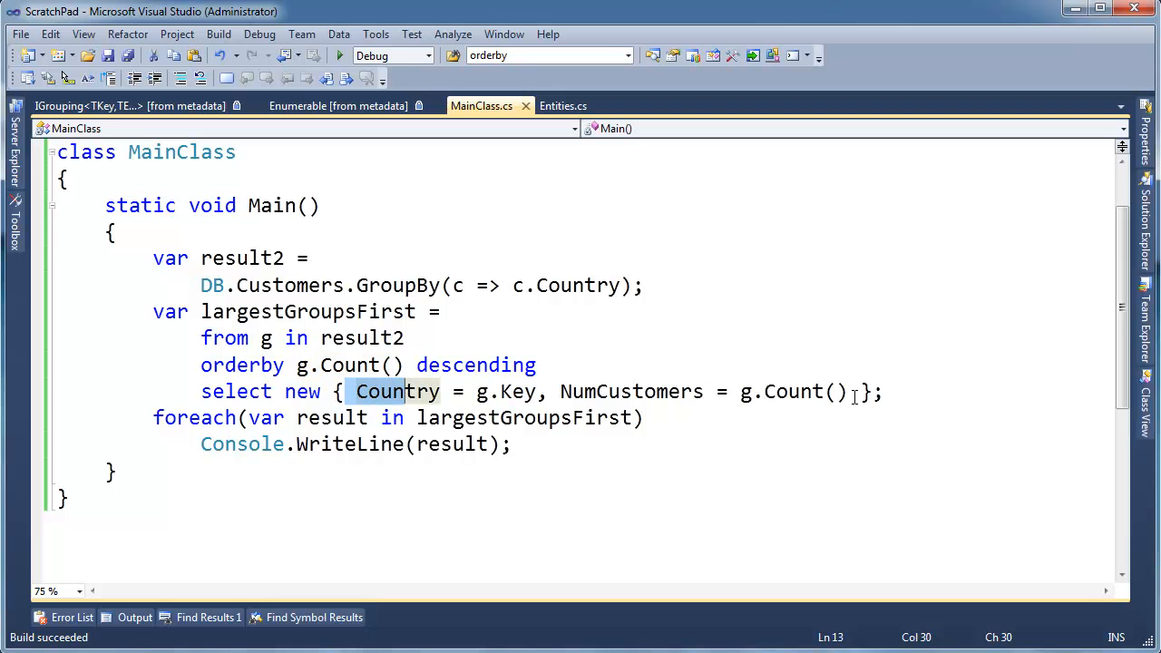